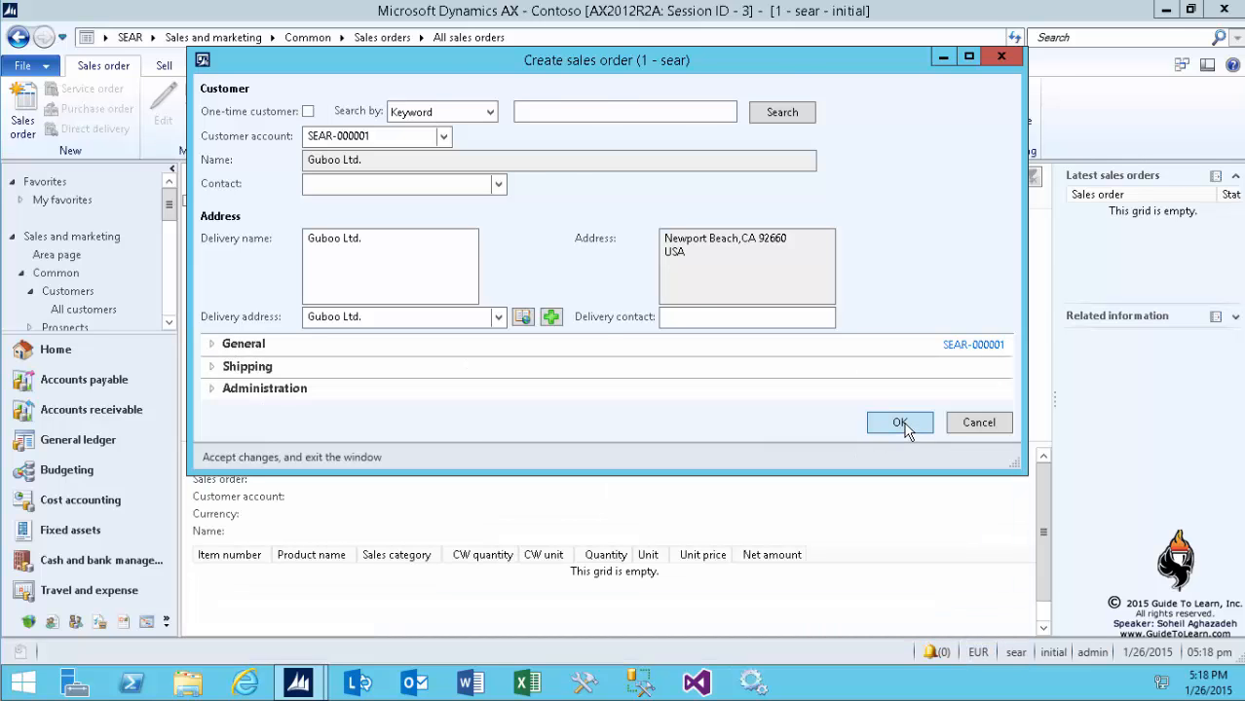
- Create sales order SEAR-000001 for Guboo Ltd. and add an IPS line at quantity 1 ea
click(899, 422)
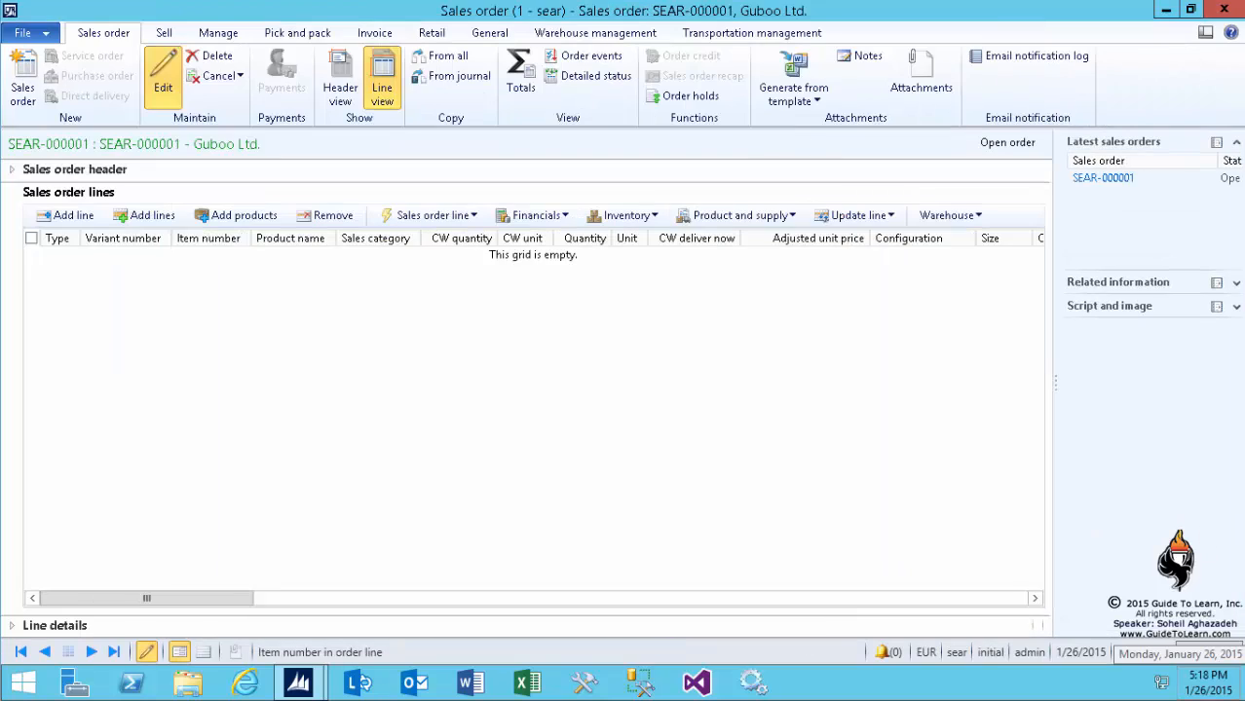
click(65, 215)
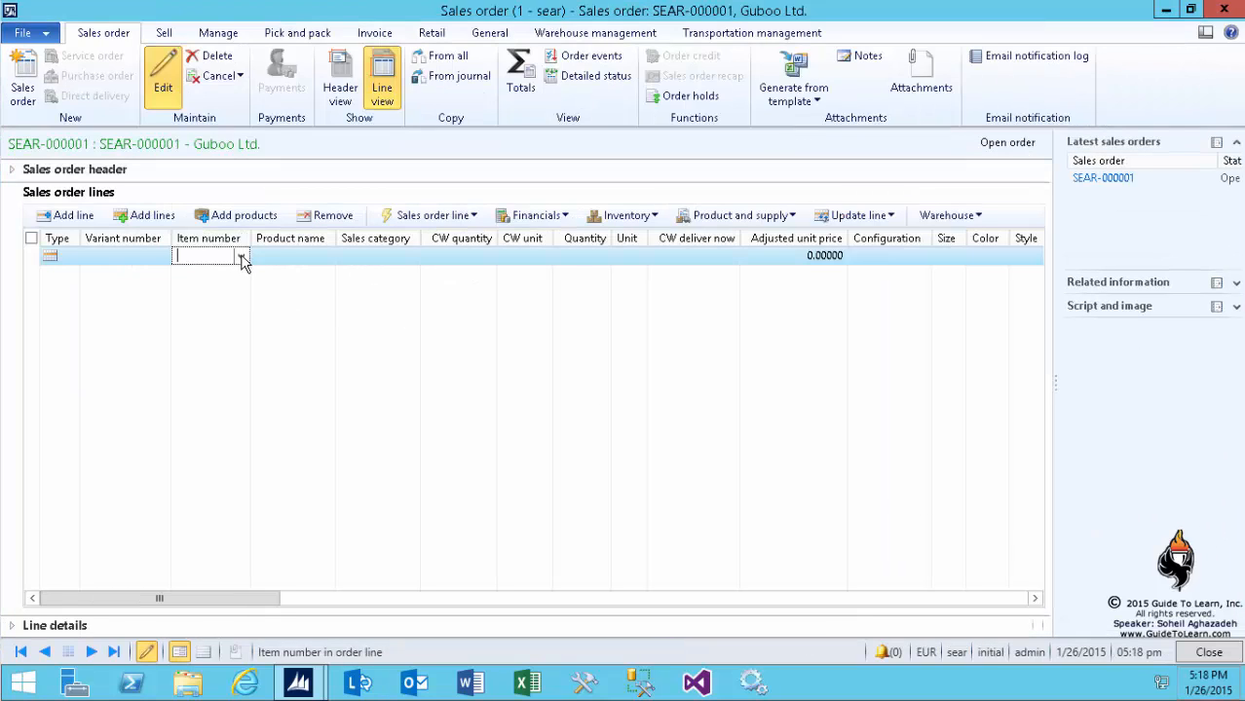
click(240, 255)
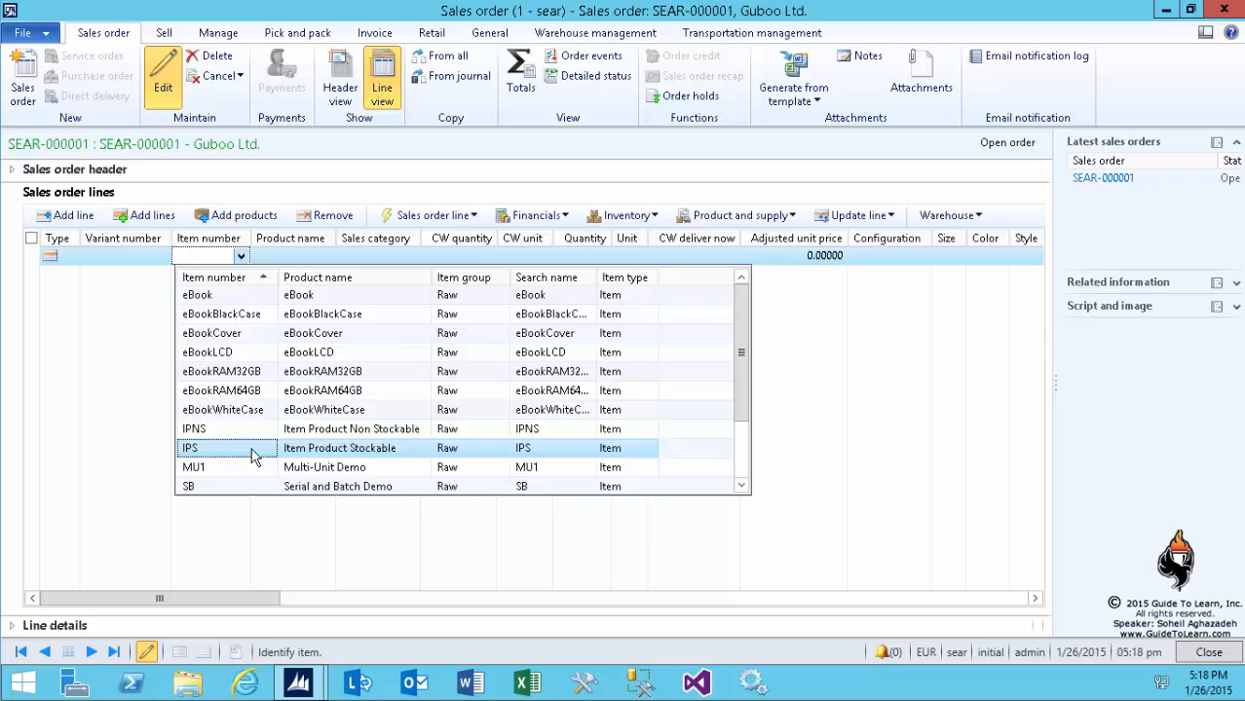
click(190, 448)
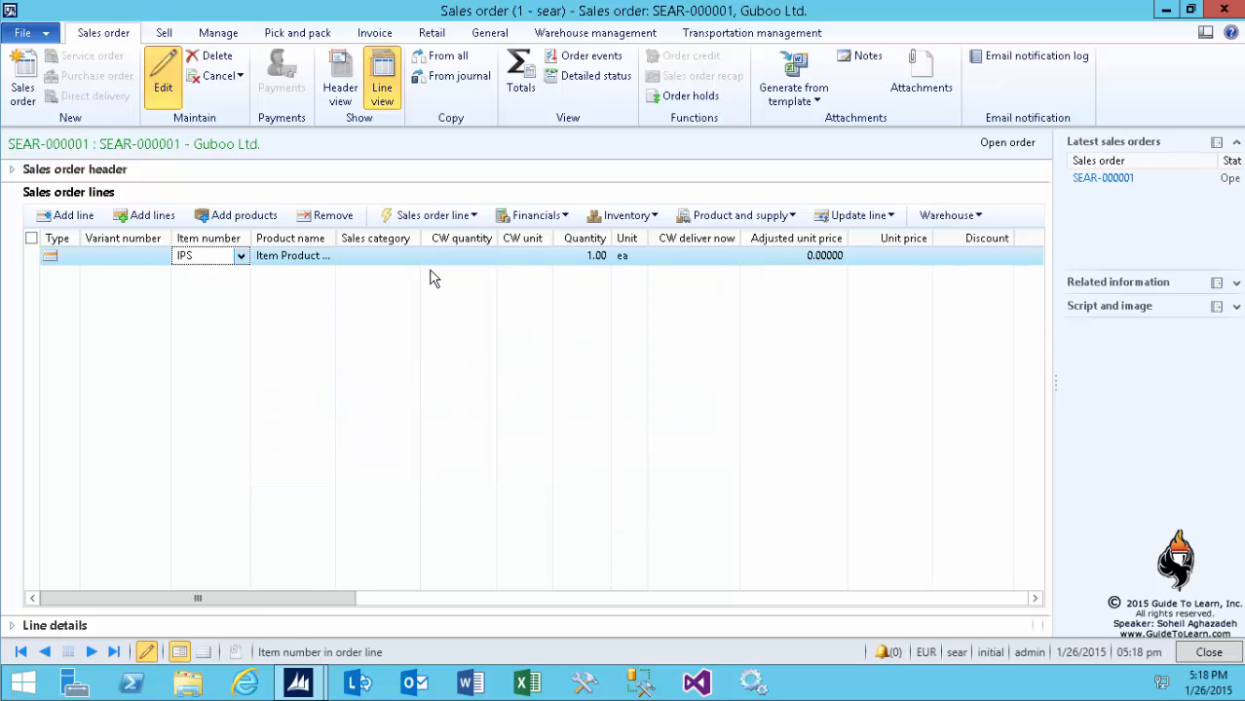
click(888, 255)
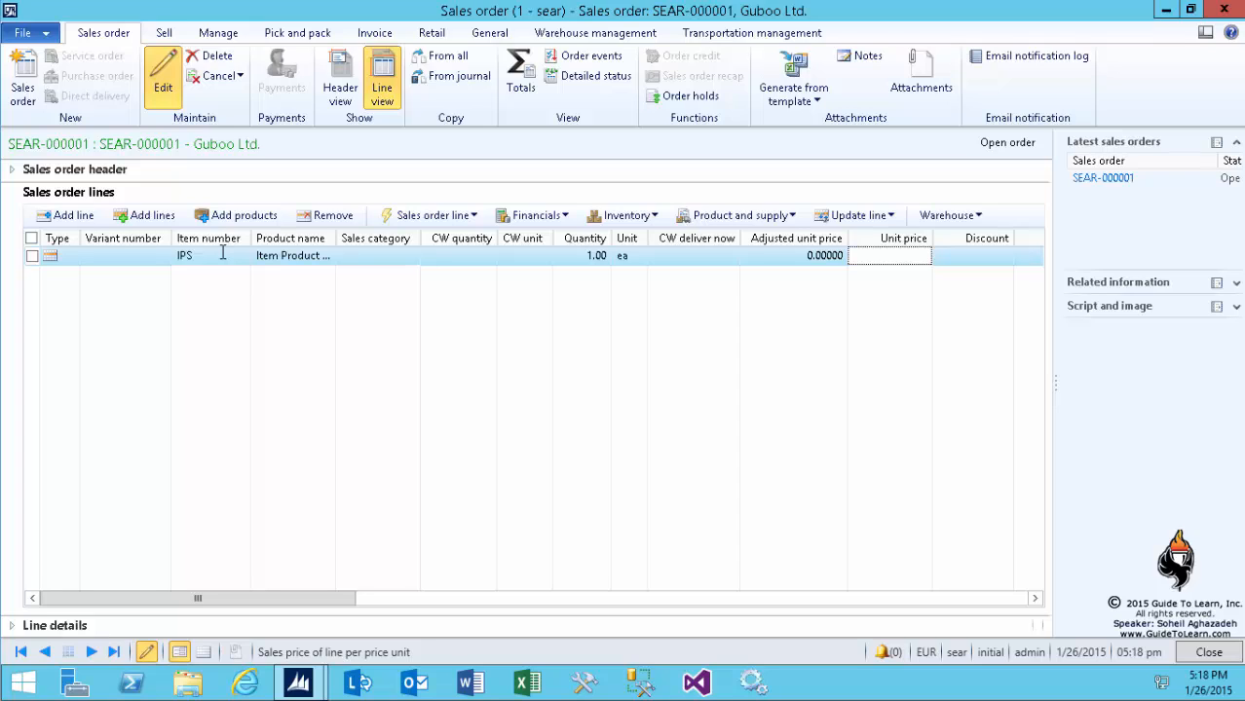
click(206, 255)
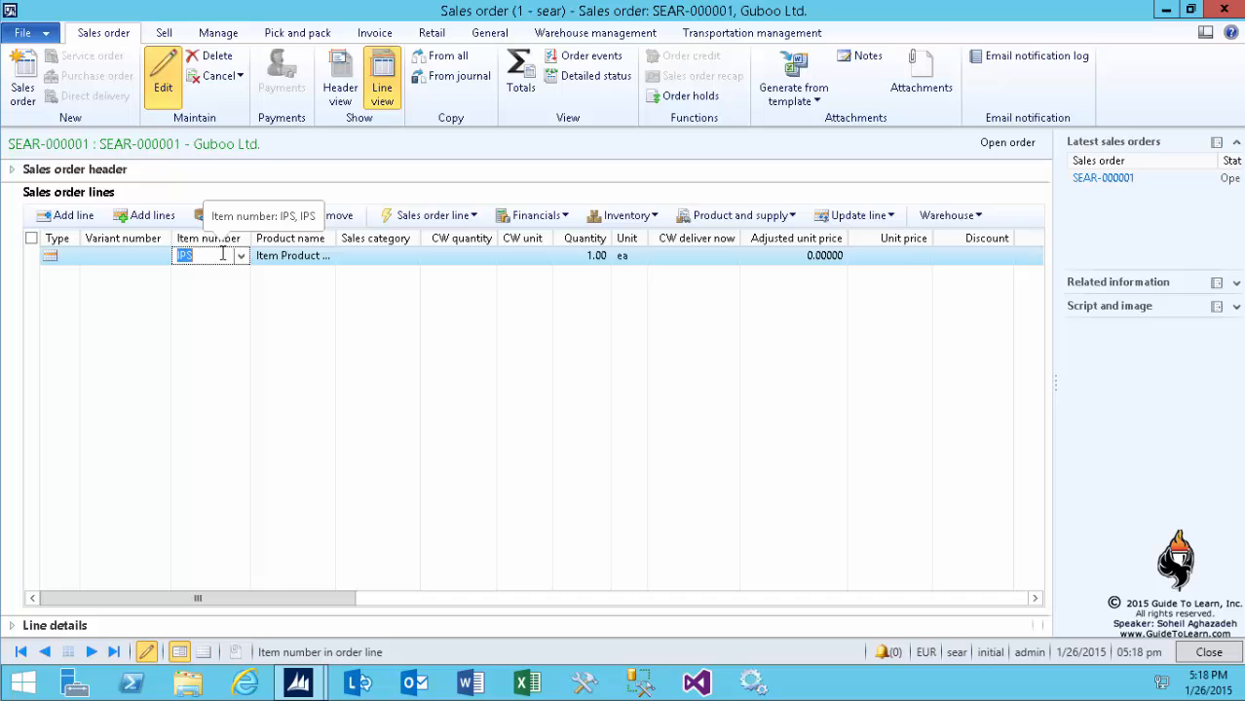
- Open the IPS product details and enter 50.00 as the base sales price
right_click(185, 256)
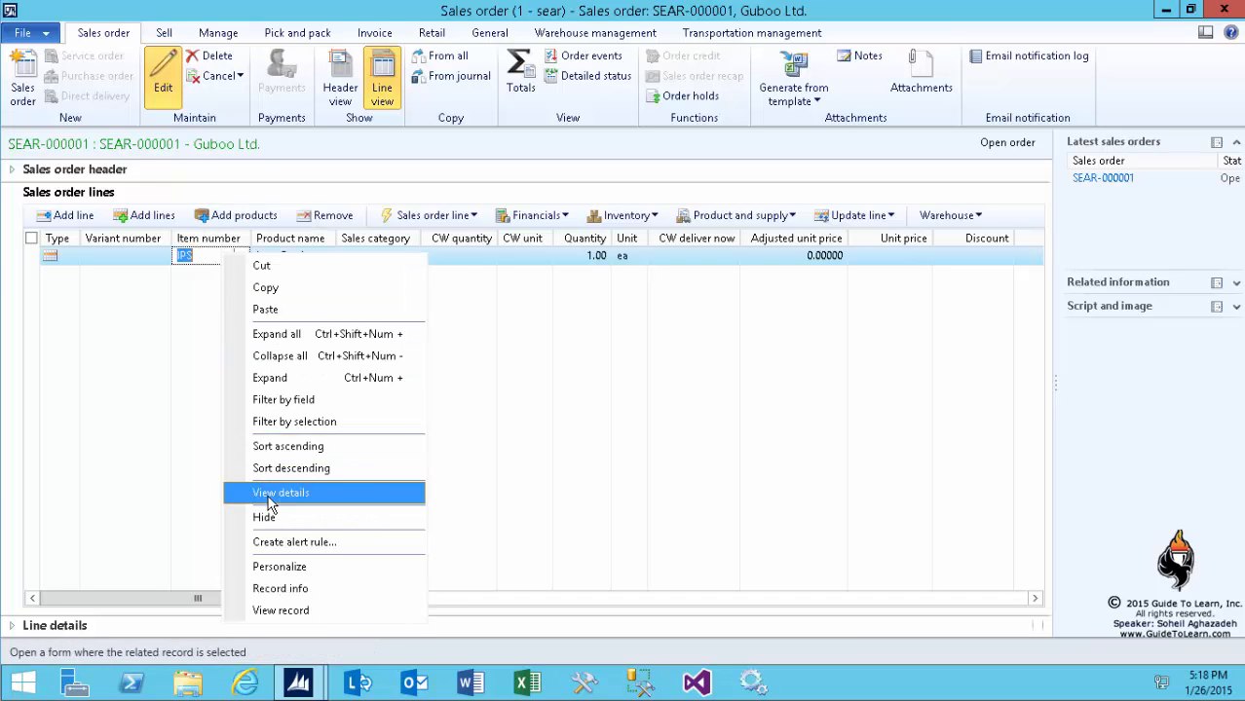
click(281, 492)
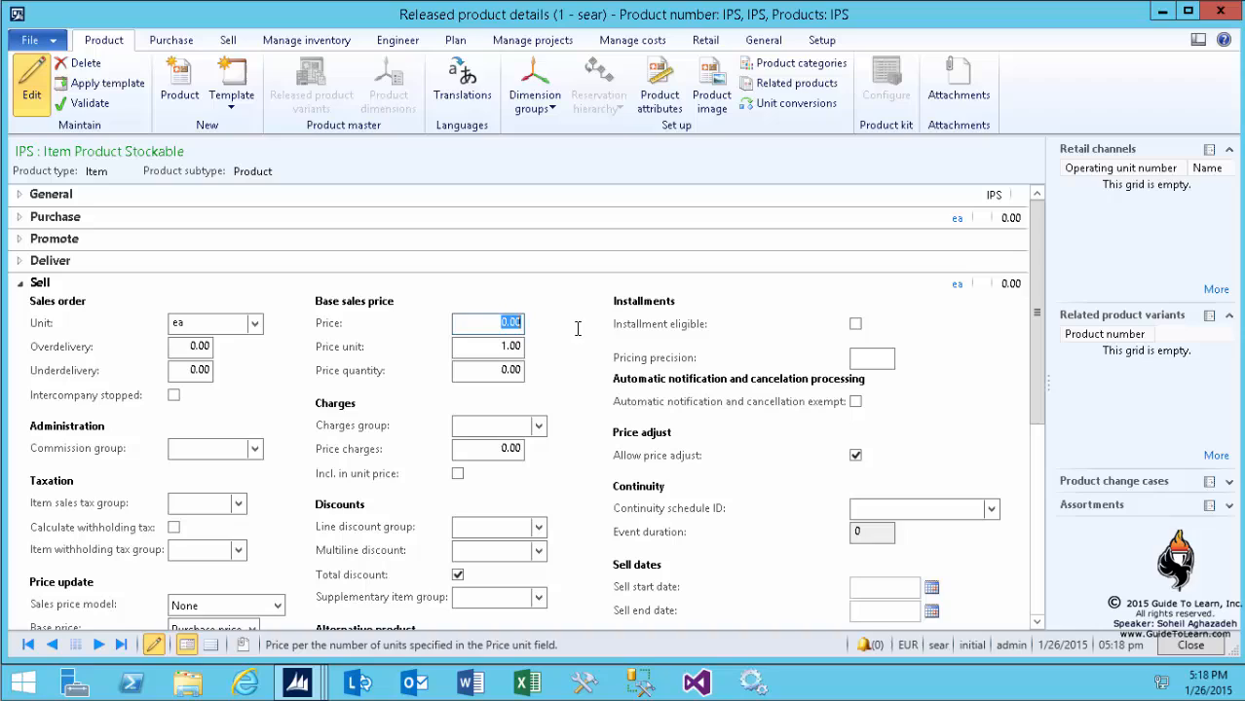
text(50.00)
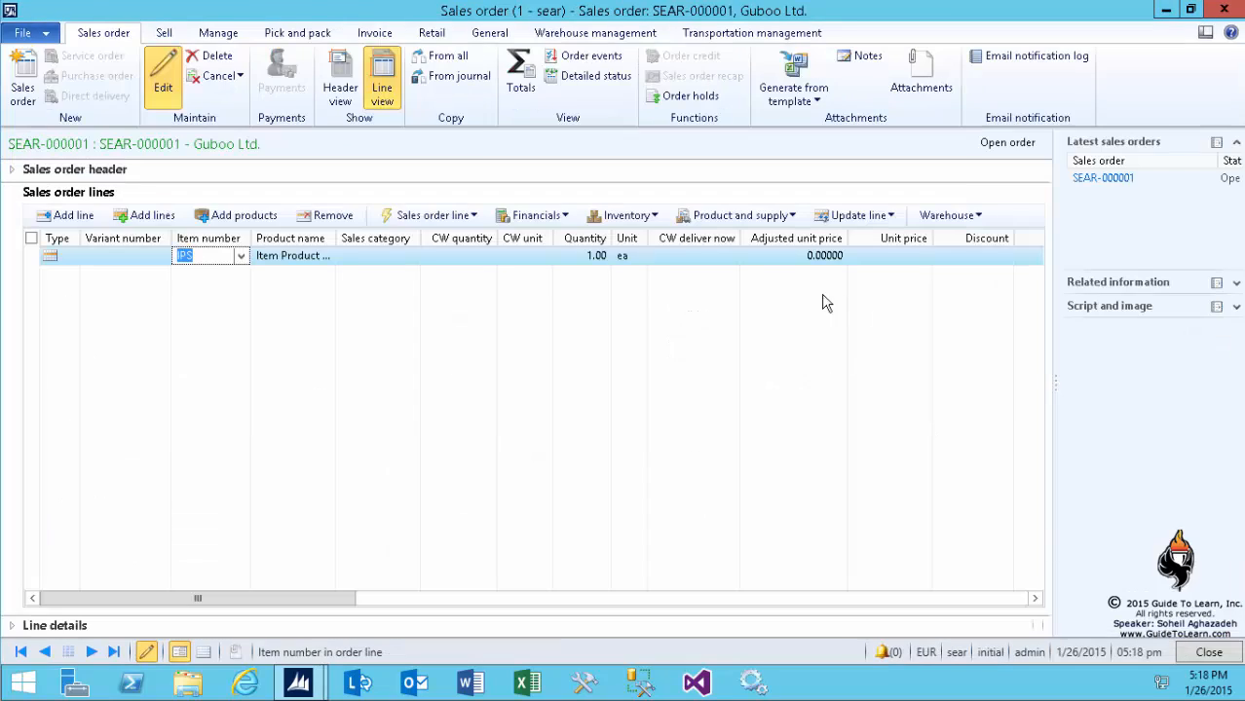
- Remove the IPS line and re-add item IPS, which now prices at 68.49
click(332, 216)
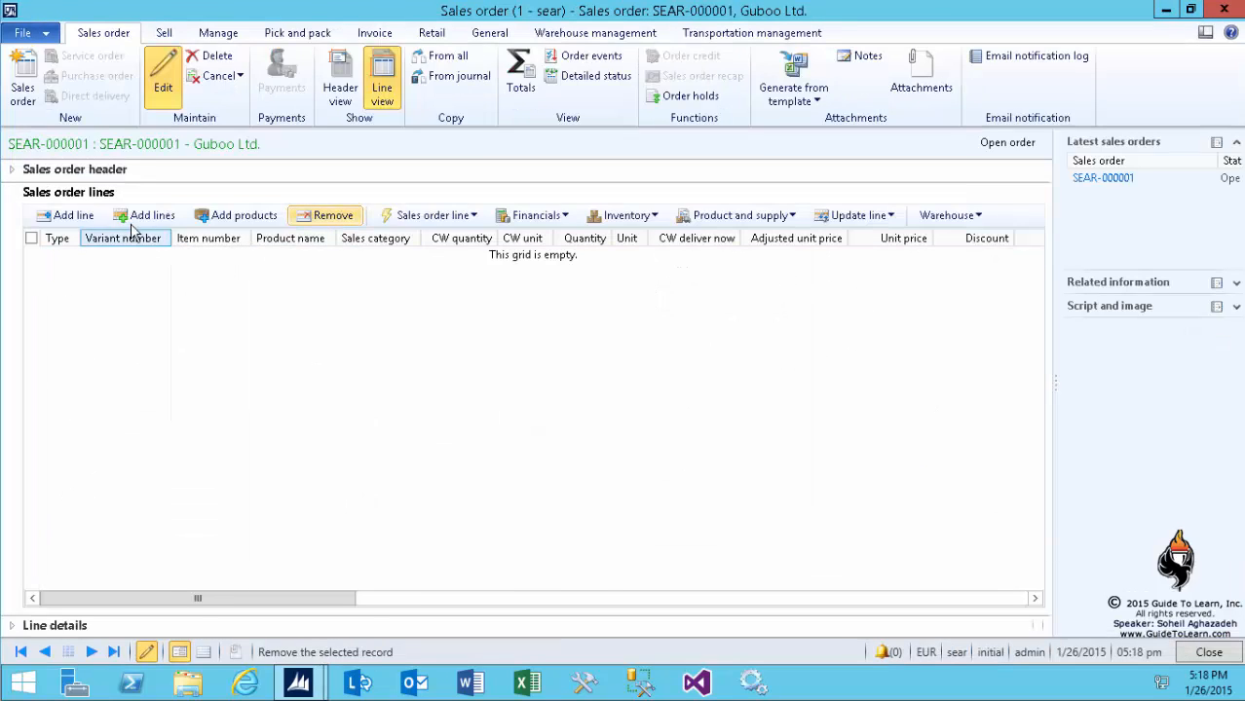
click(66, 215)
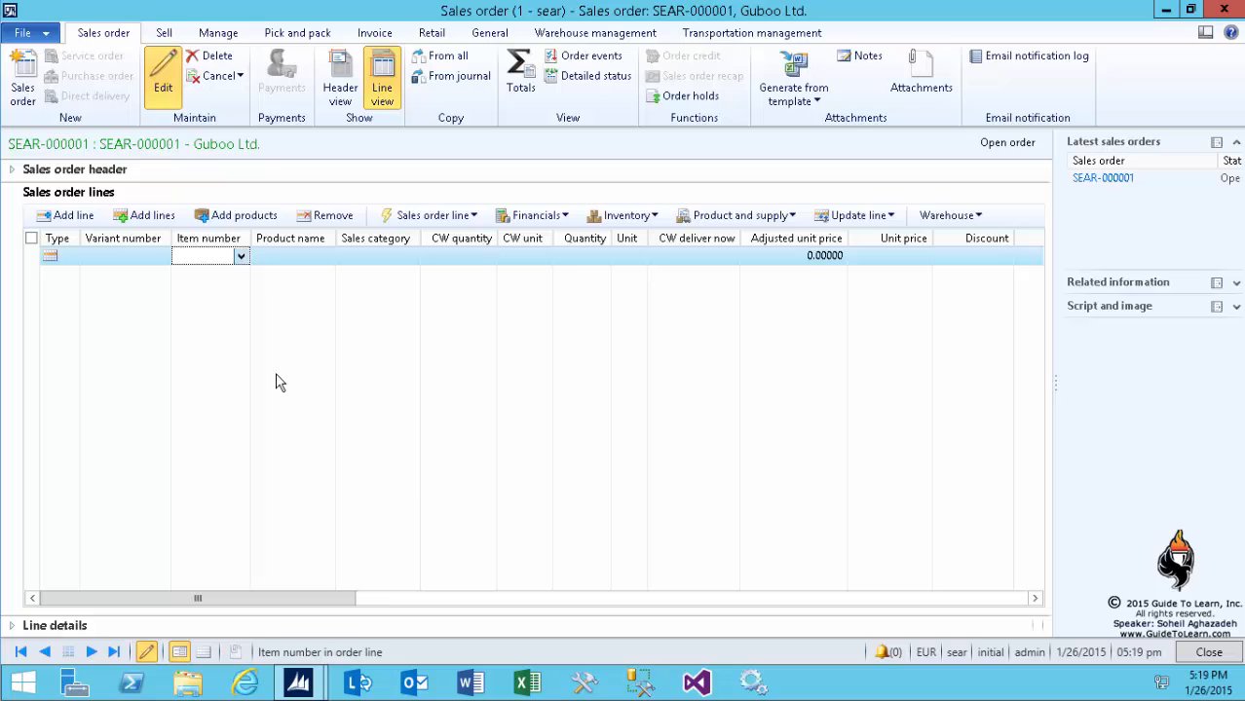
text(IPS)
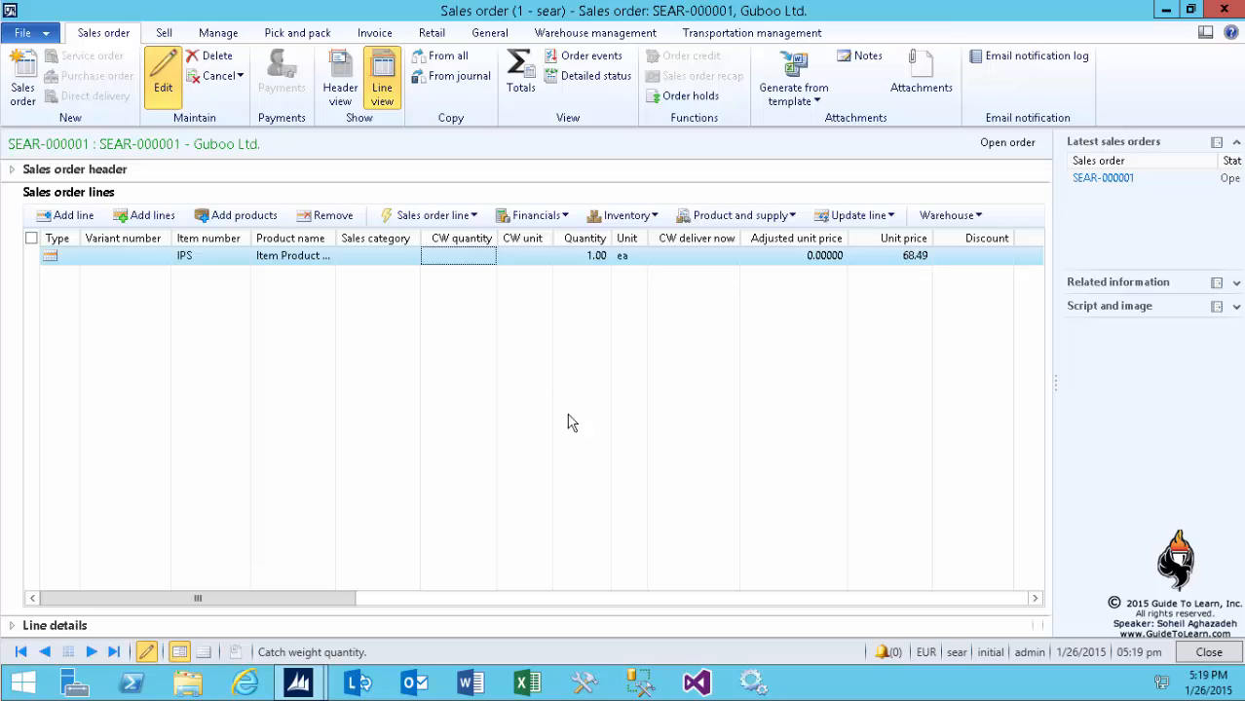
mouse_move(346, 92)
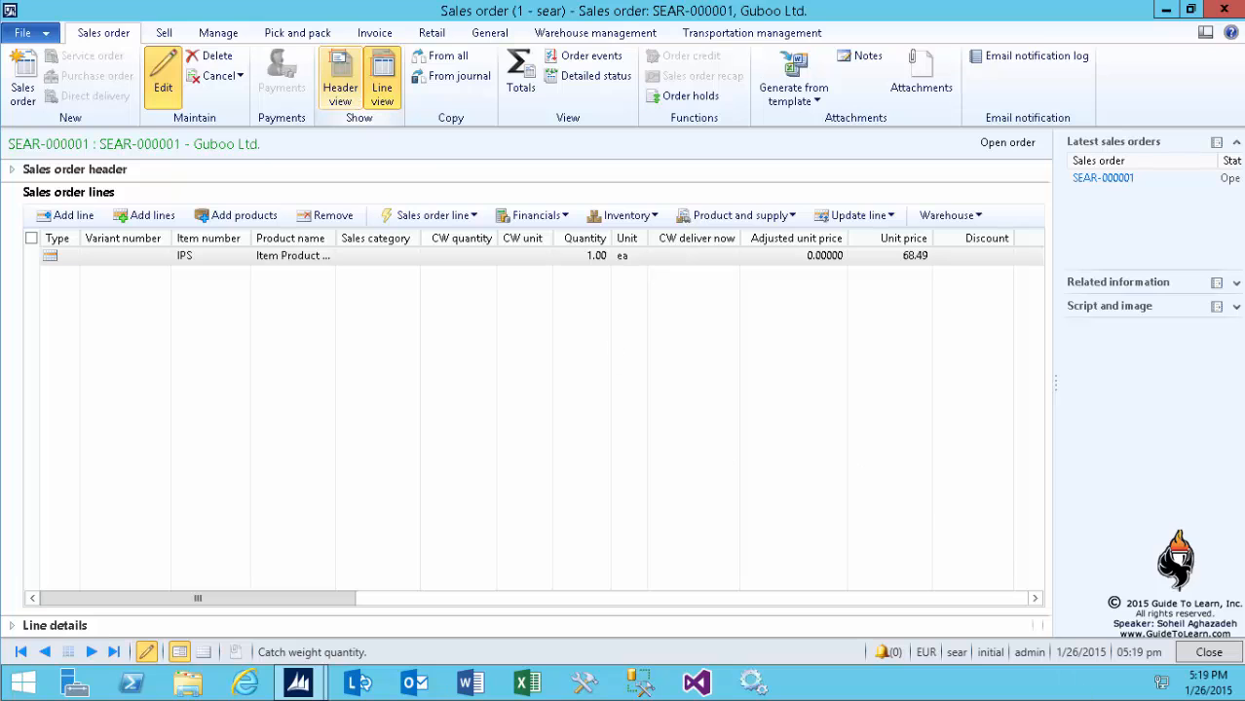
- Review the order header, then close sales order SEAR-000001
click(340, 73)
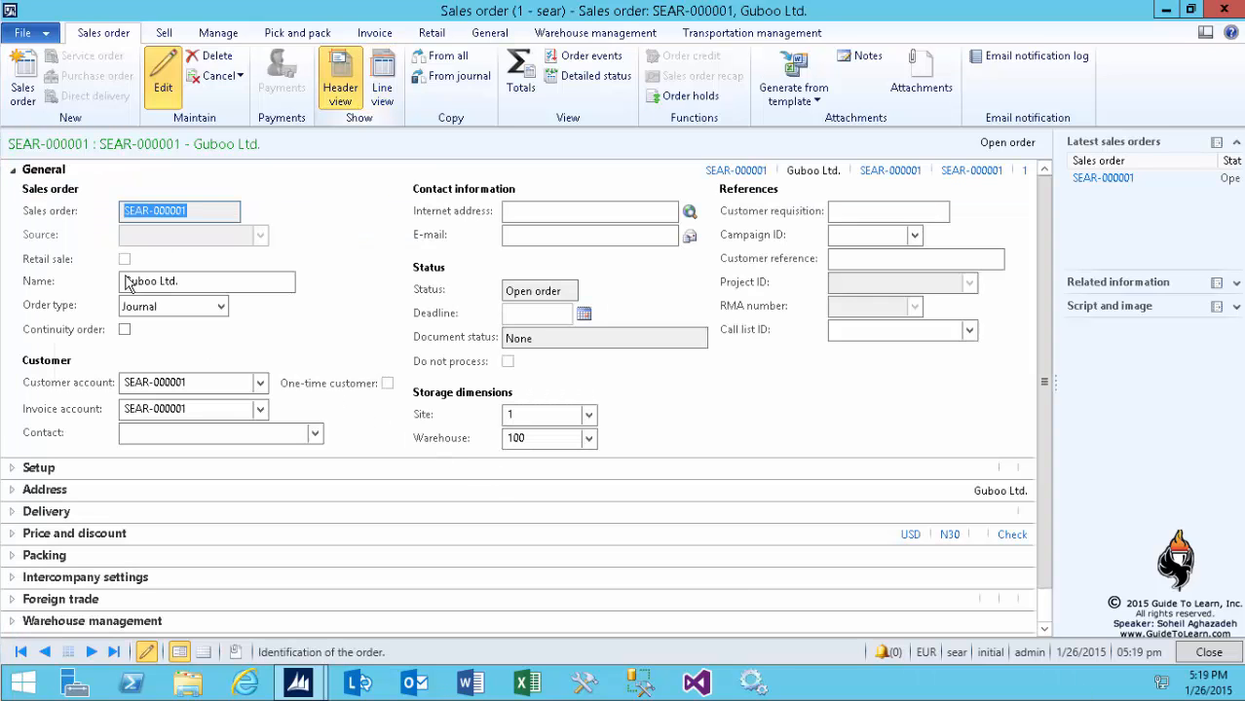
click(43, 169)
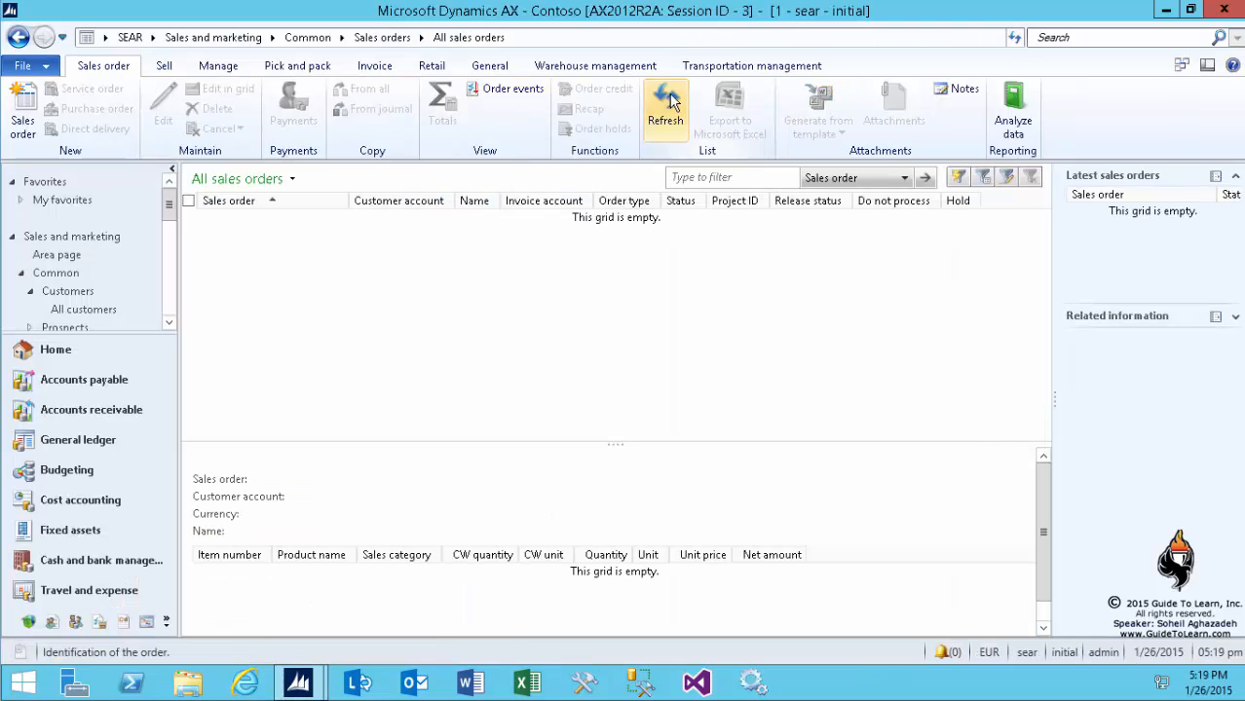
- Refresh the sales orders list and go to Procurement and sourcing purchase orders
click(665, 107)
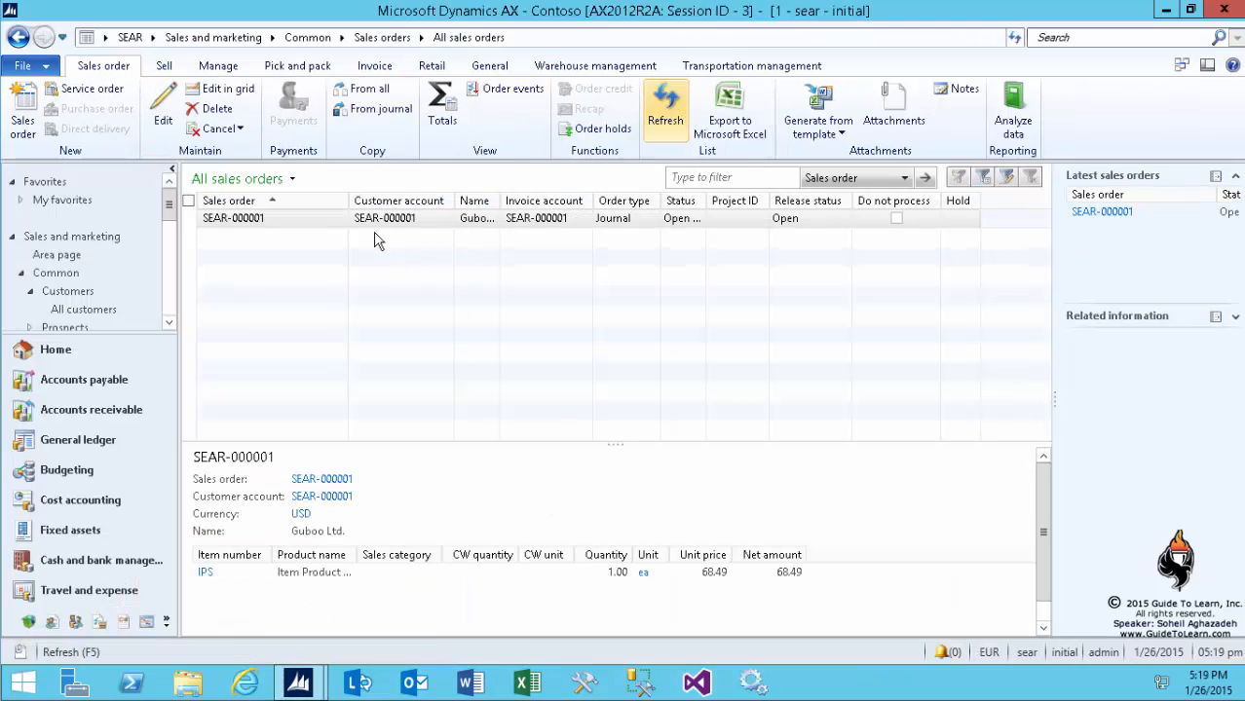
click(105, 37)
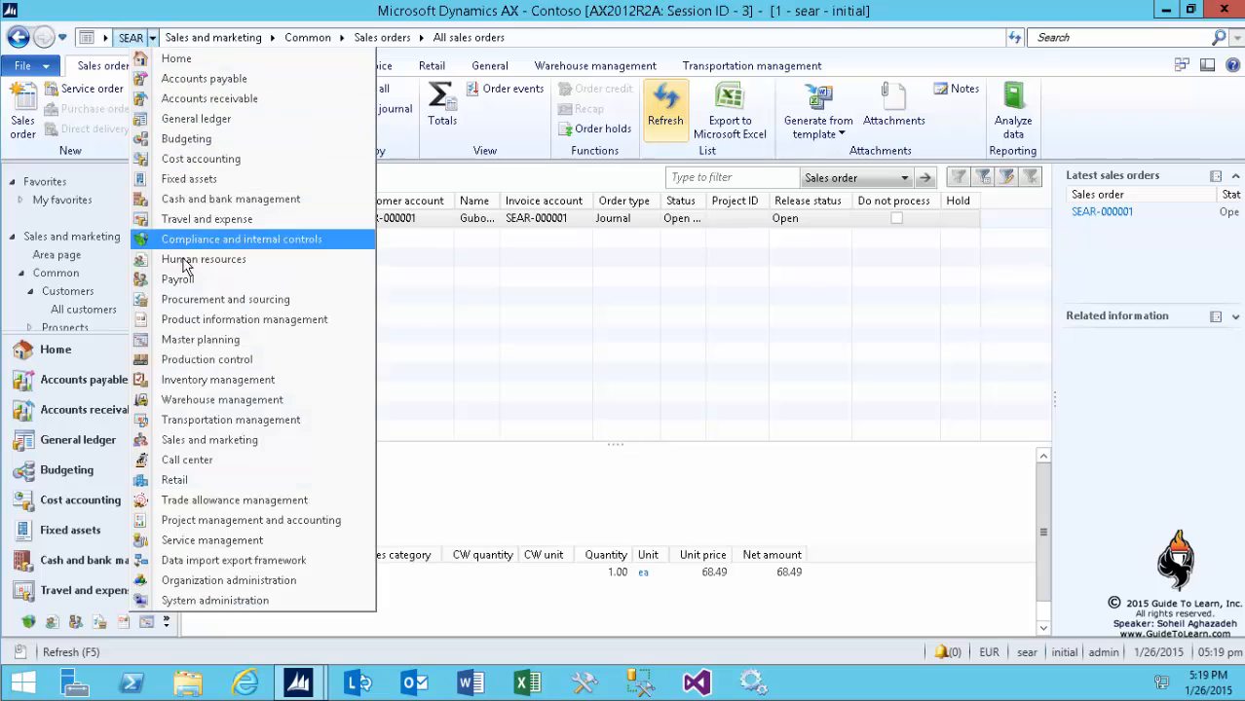
click(225, 299)
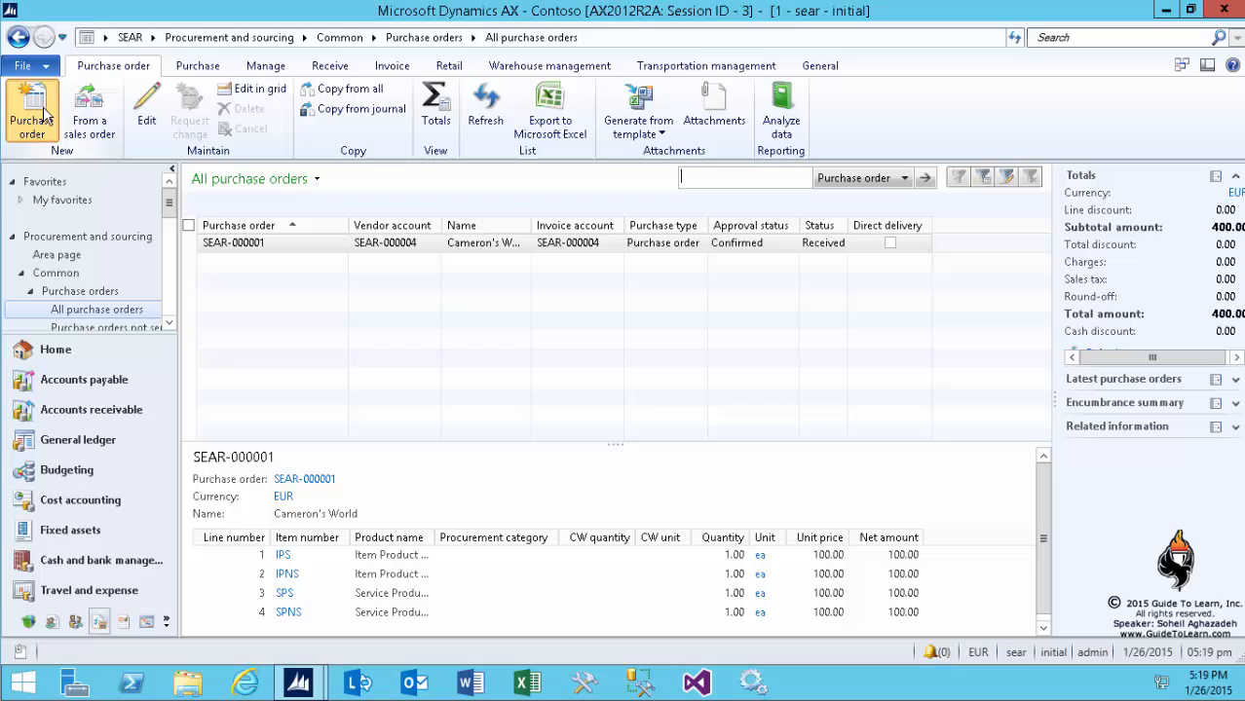
- Create purchase order SEAR-000002 for Cameron's World with site 1 and warehouse 100
click(31, 115)
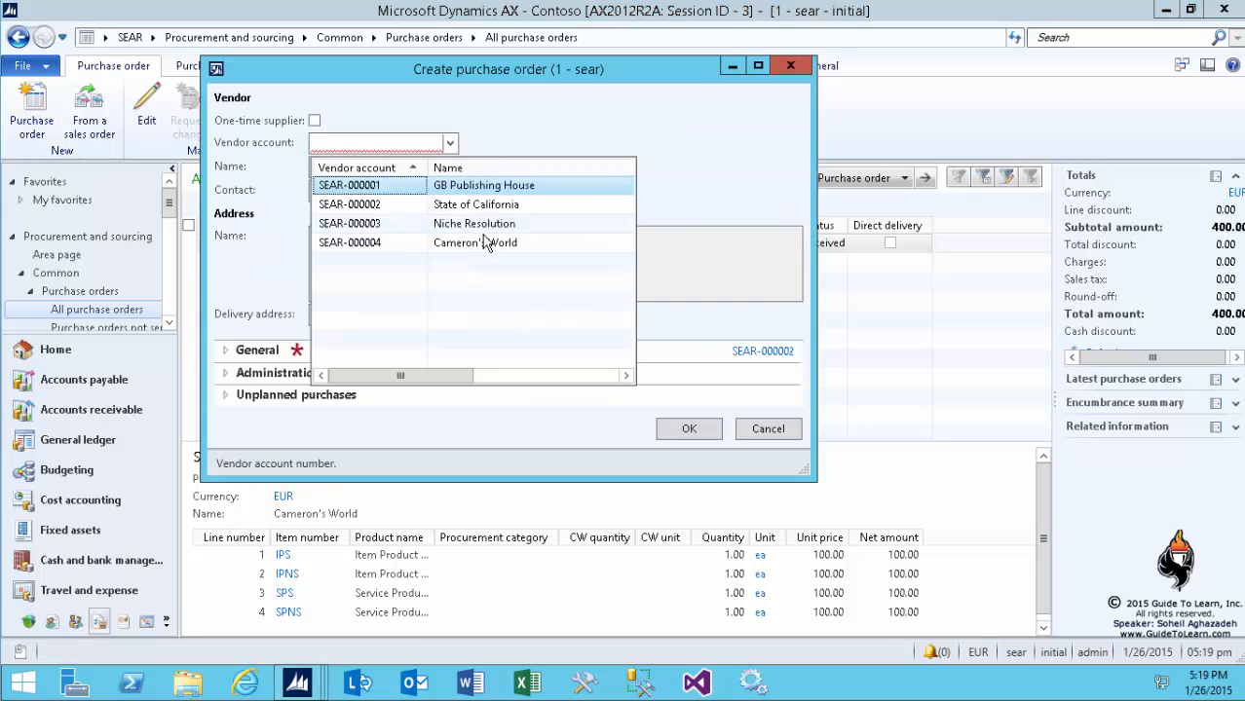
click(475, 242)
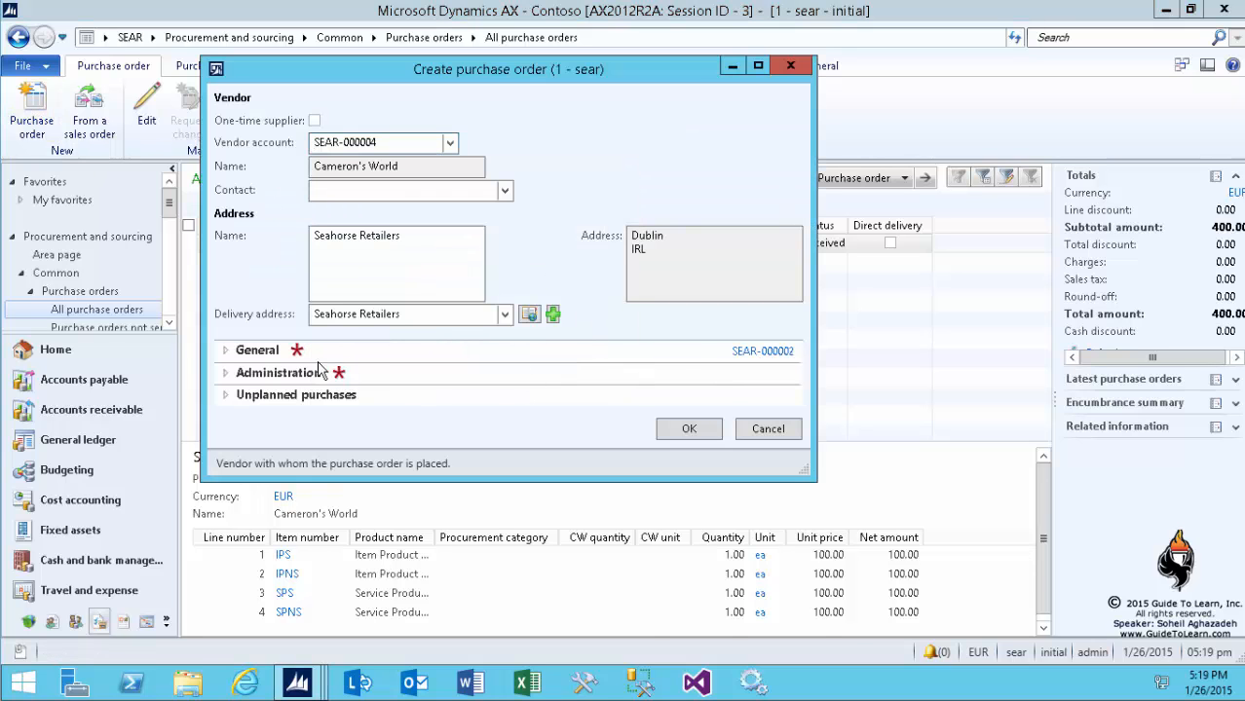
click(257, 350)
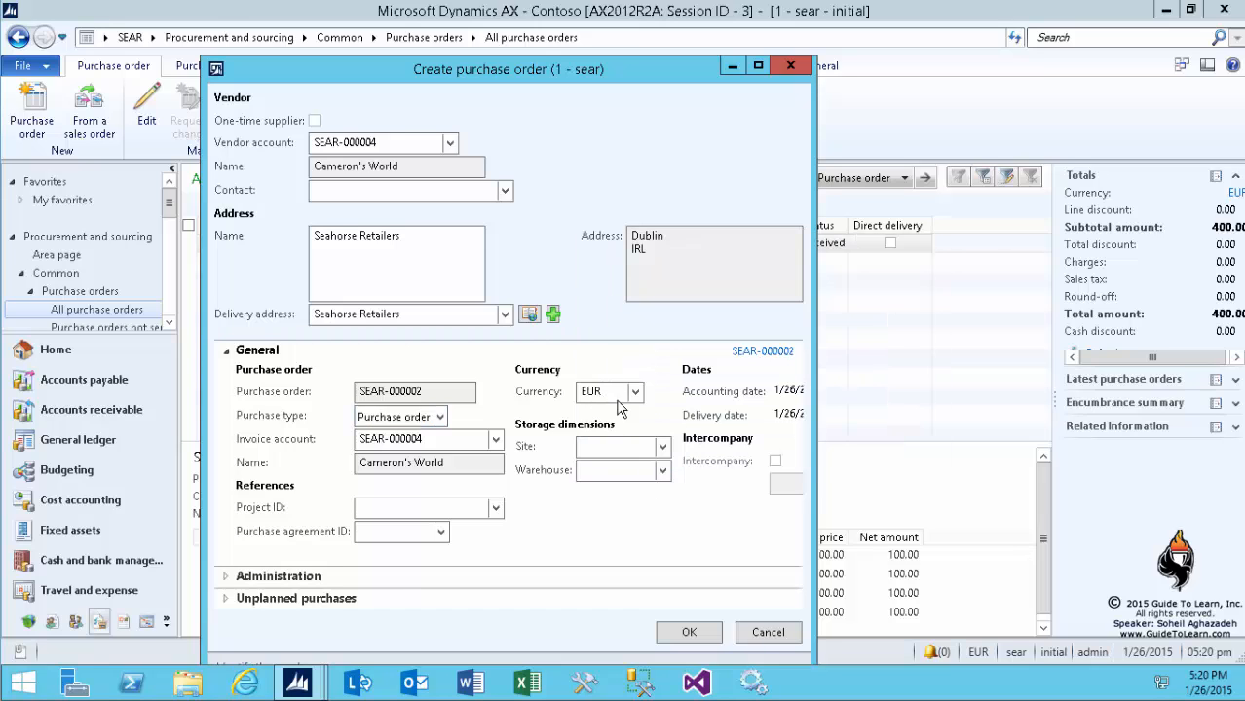
mouse_move(714, 540)
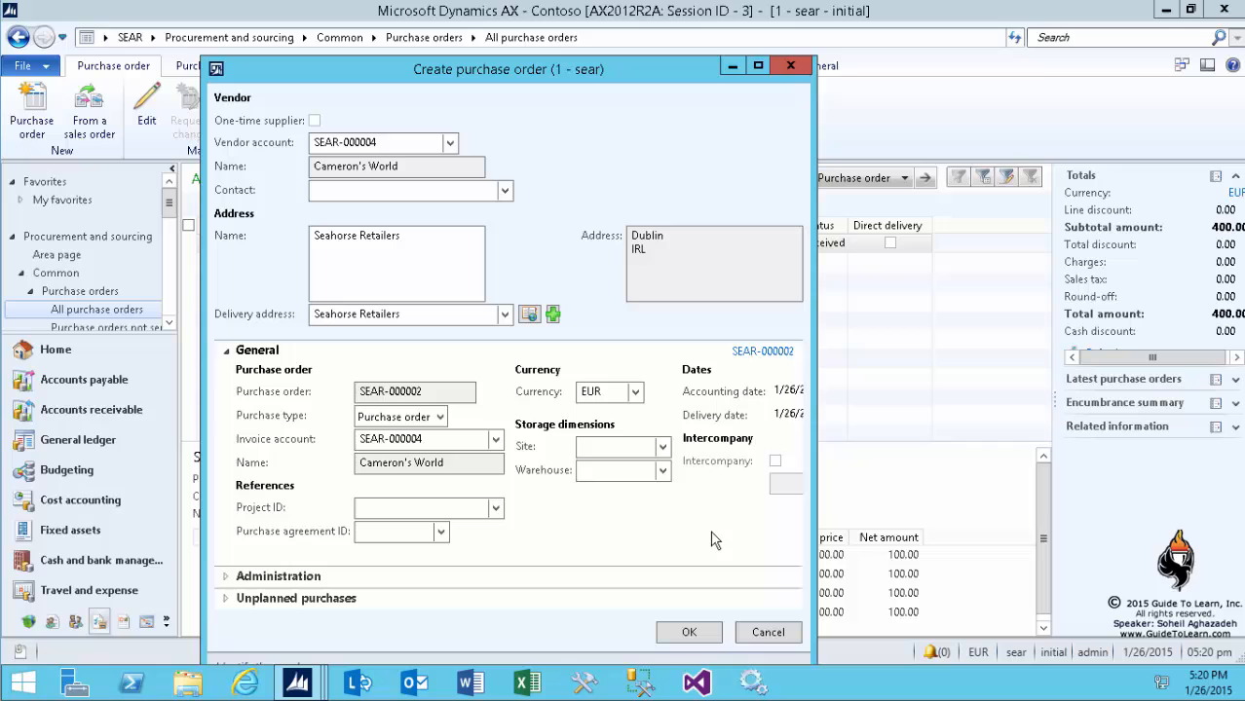
text(100)
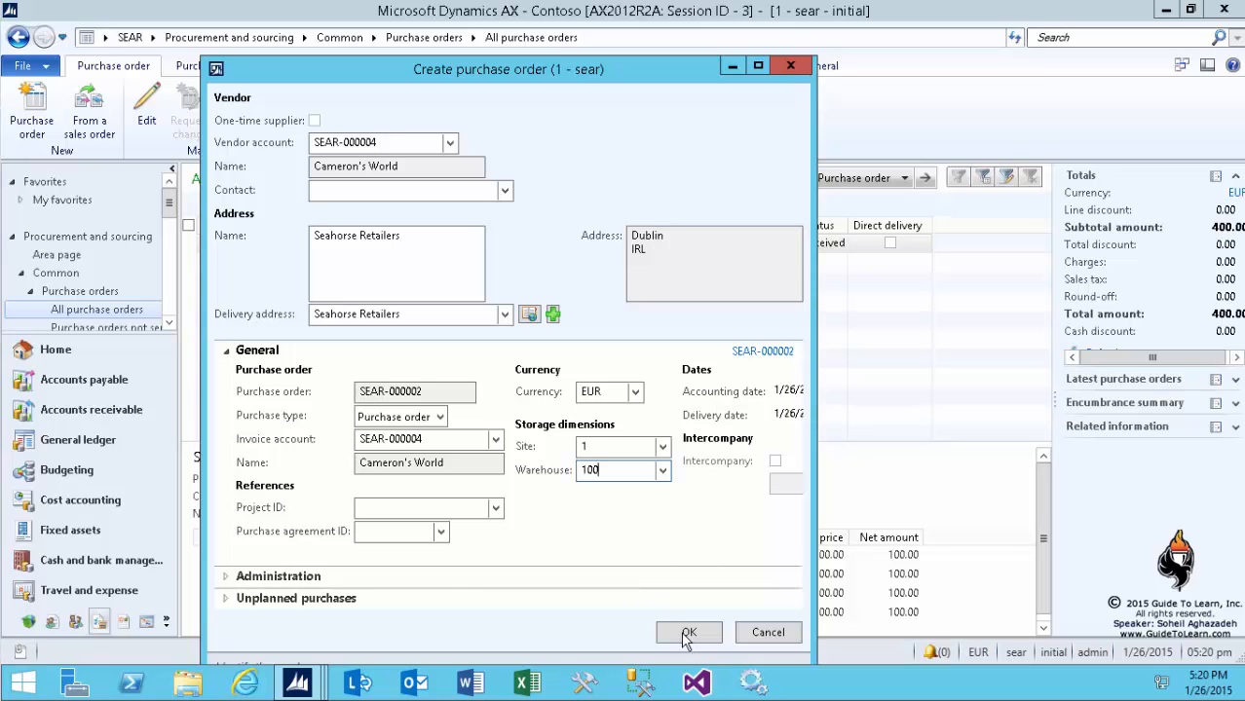
click(688, 632)
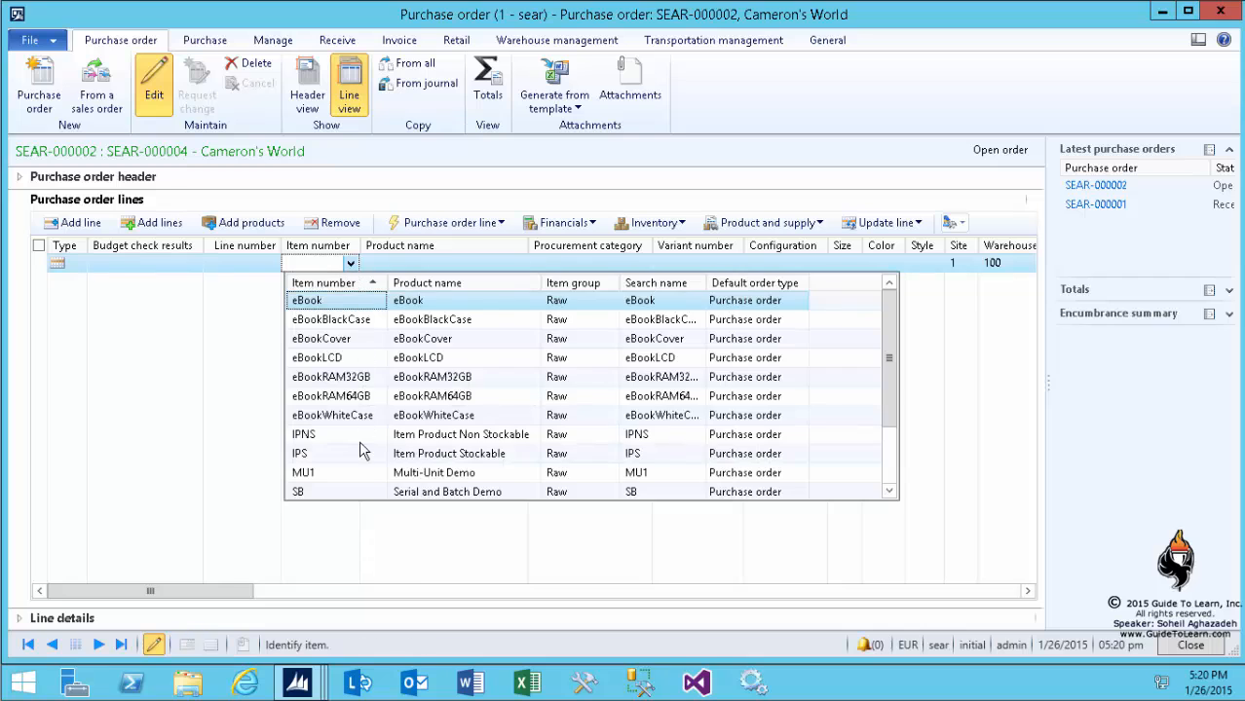
- Add item IPS to a line, try its product details, then remove the unpriced line
click(299, 453)
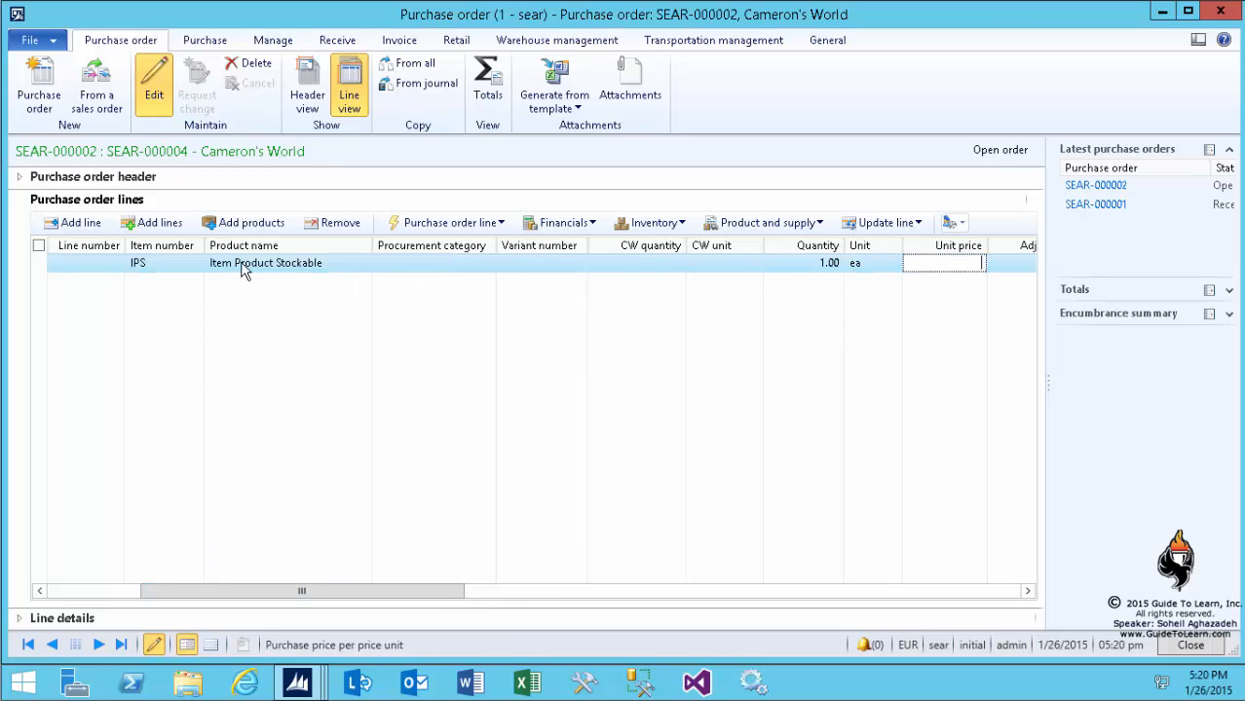
right_click(138, 262)
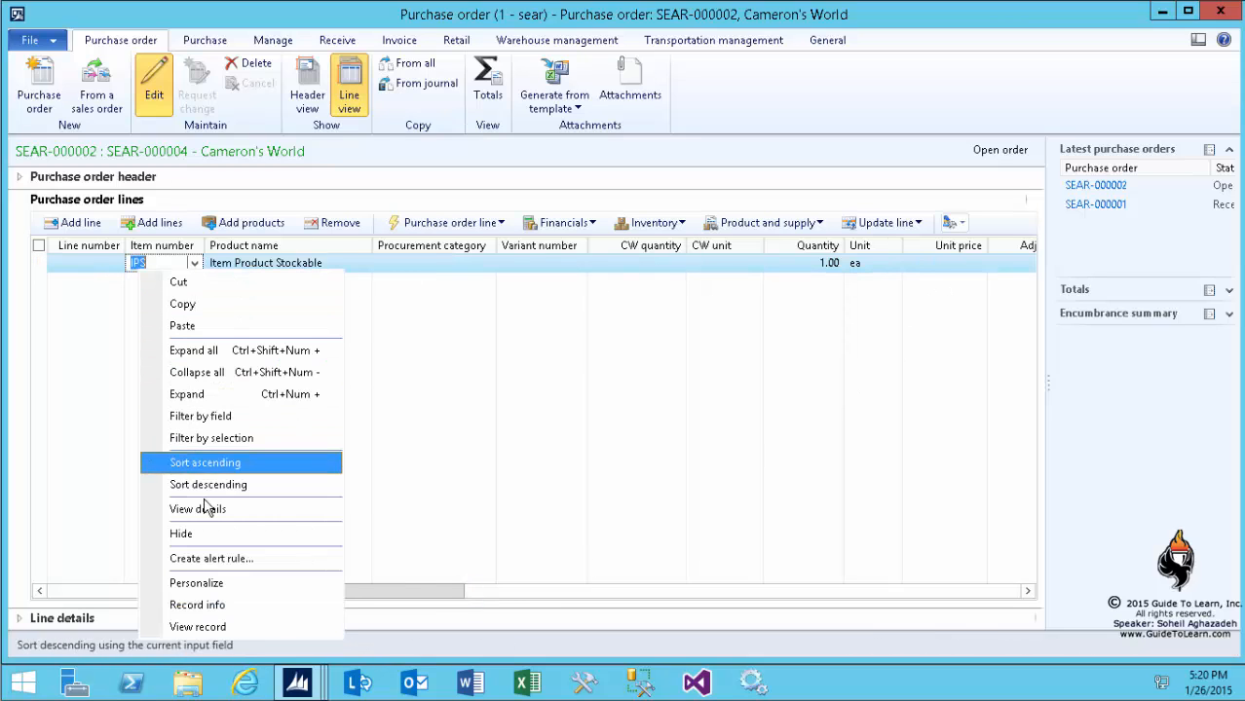
click(198, 508)
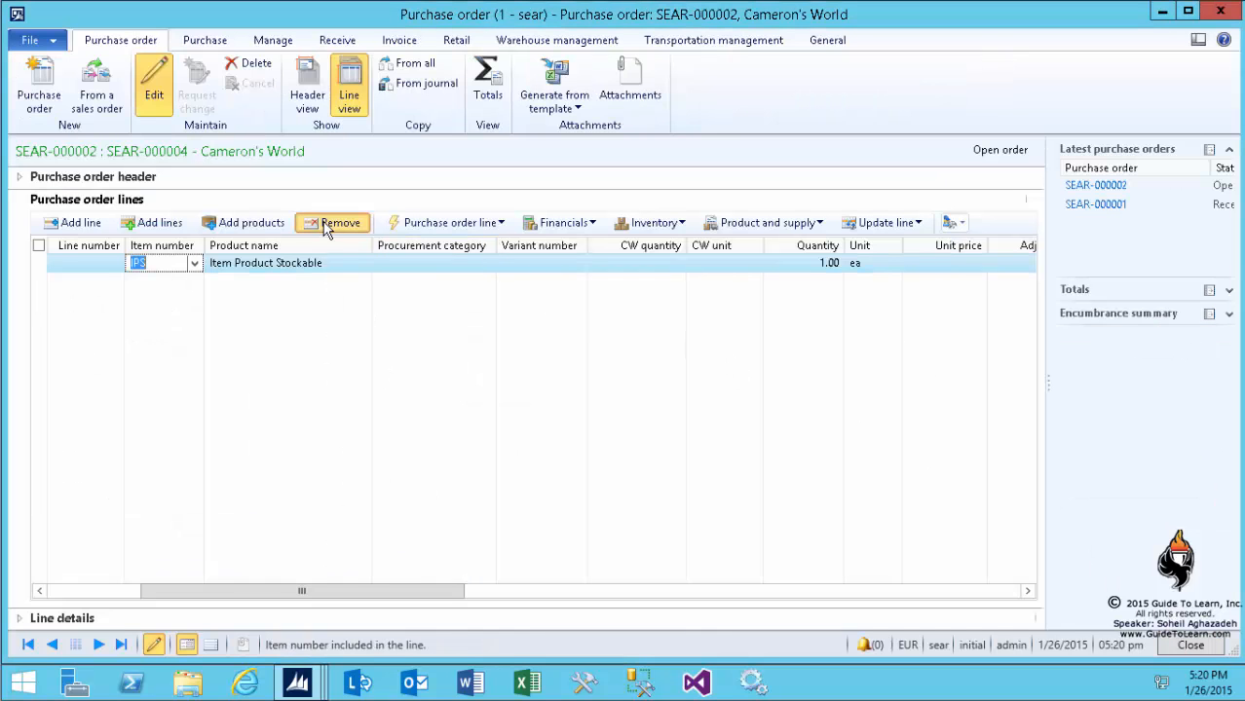
click(340, 222)
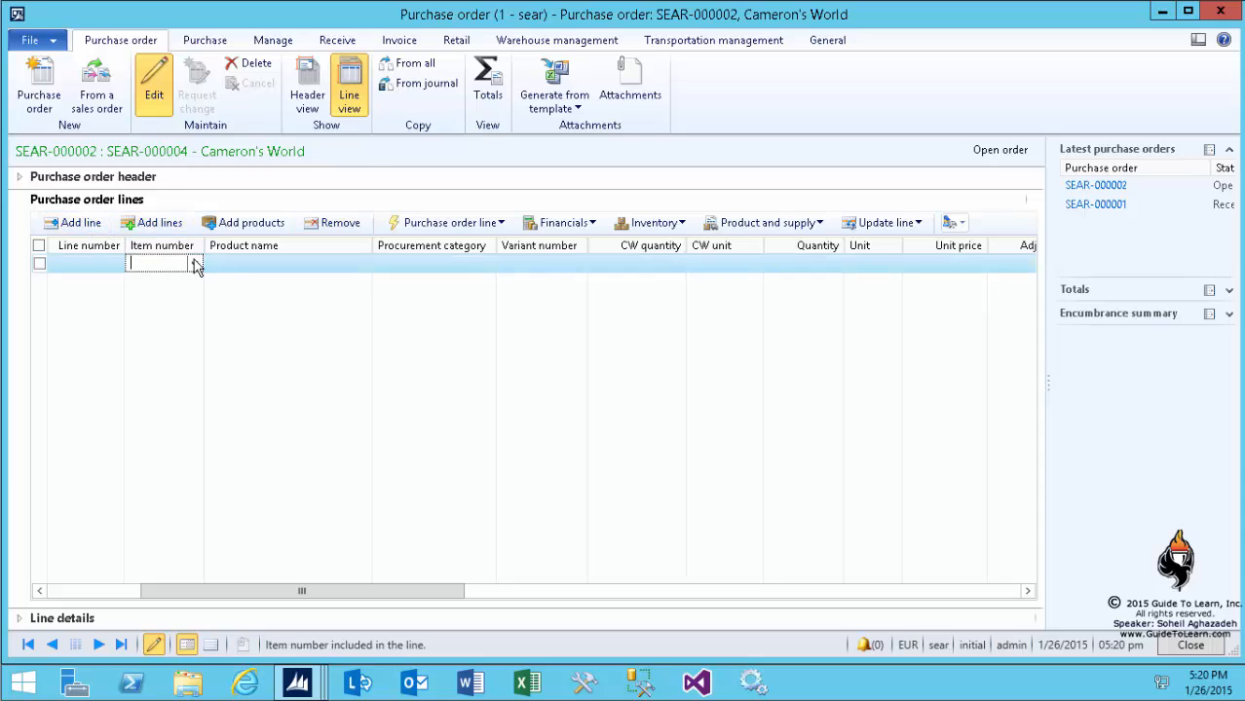
- Add an IPS line priced 40.00, then go to the Storage dimension groups setup
text(IPS)
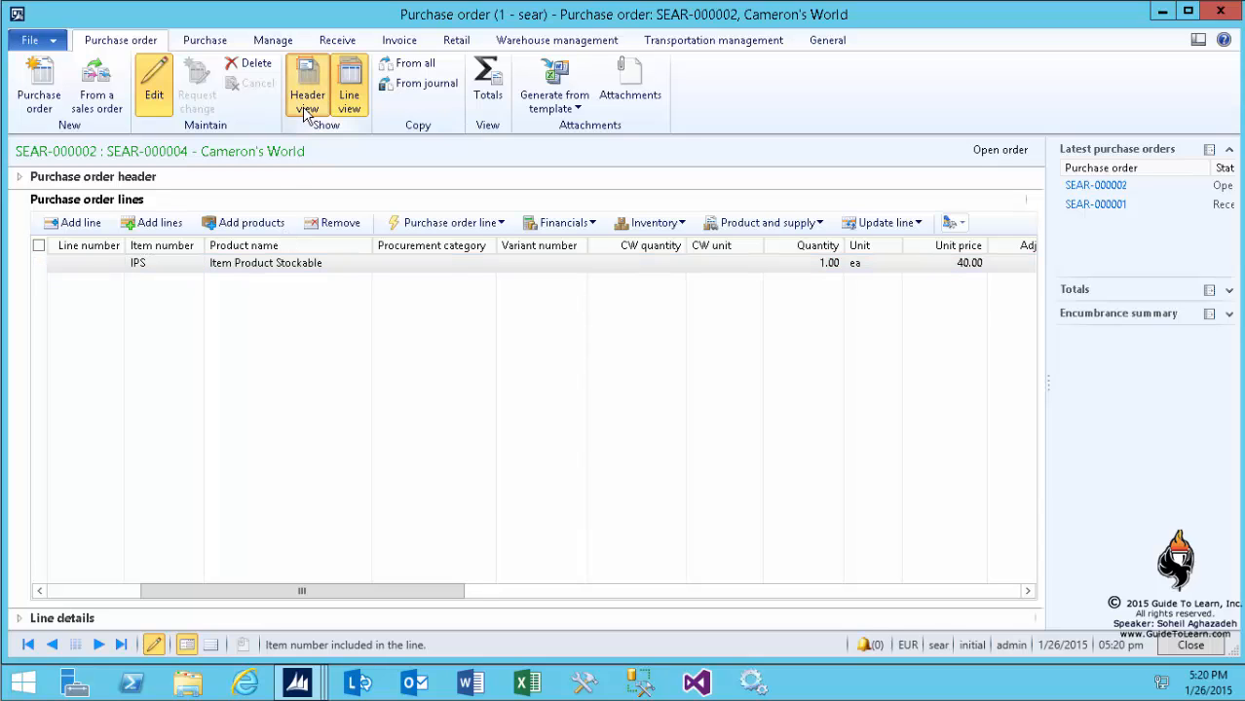
click(307, 83)
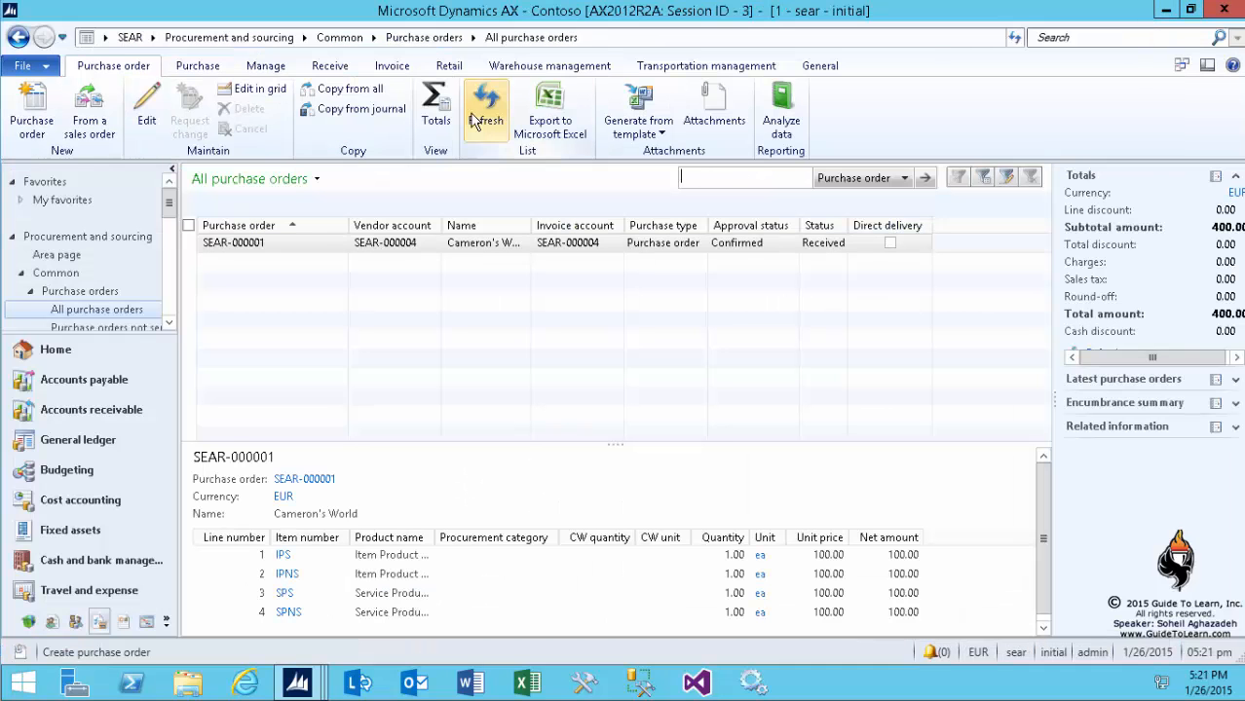
click(153, 37)
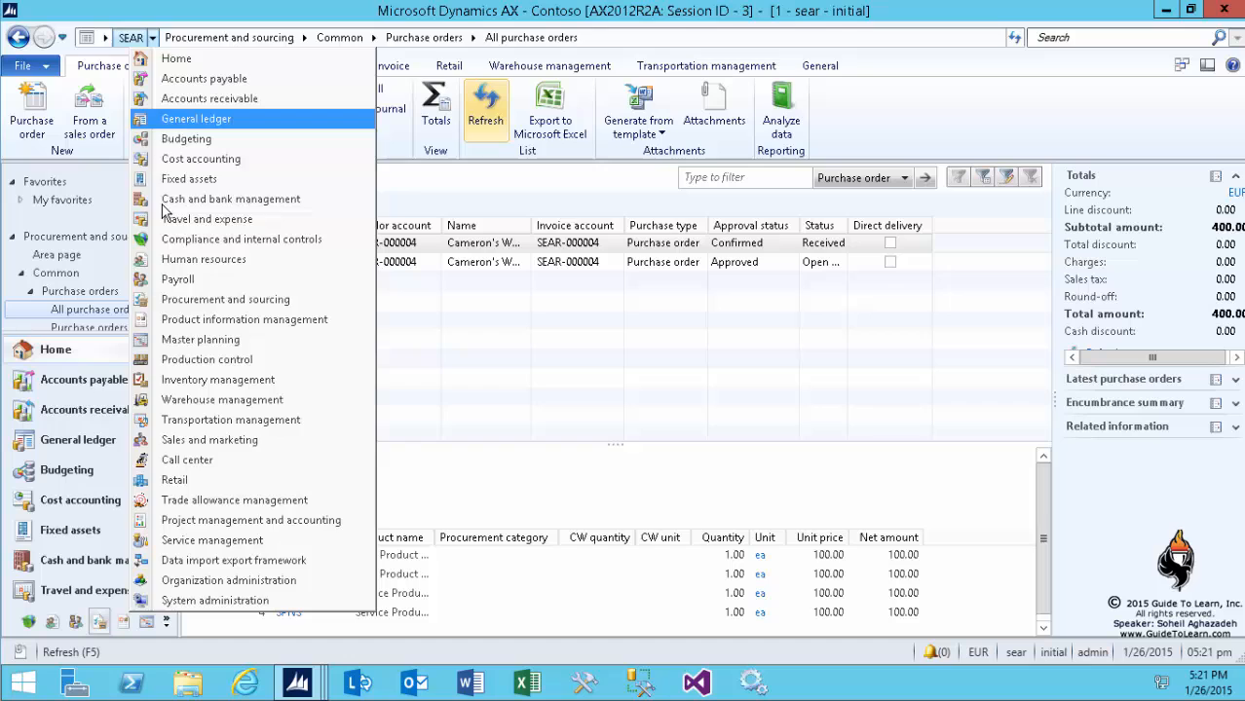
click(243, 320)
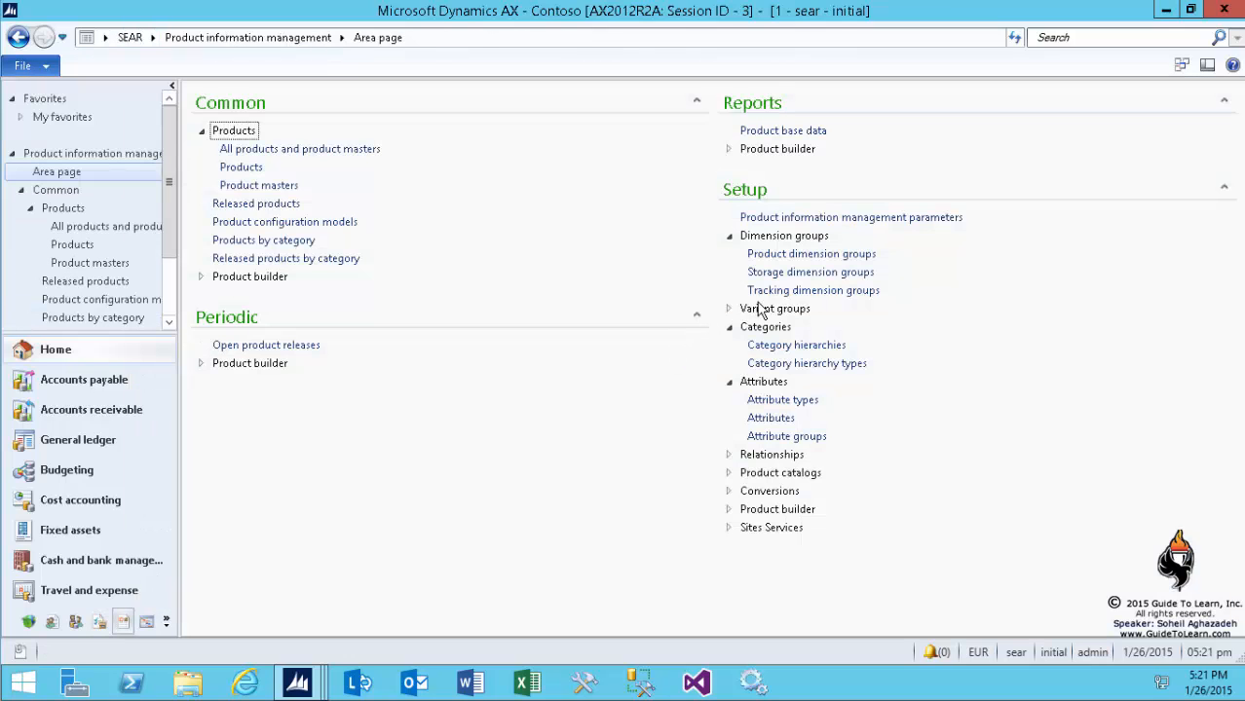
click(809, 272)
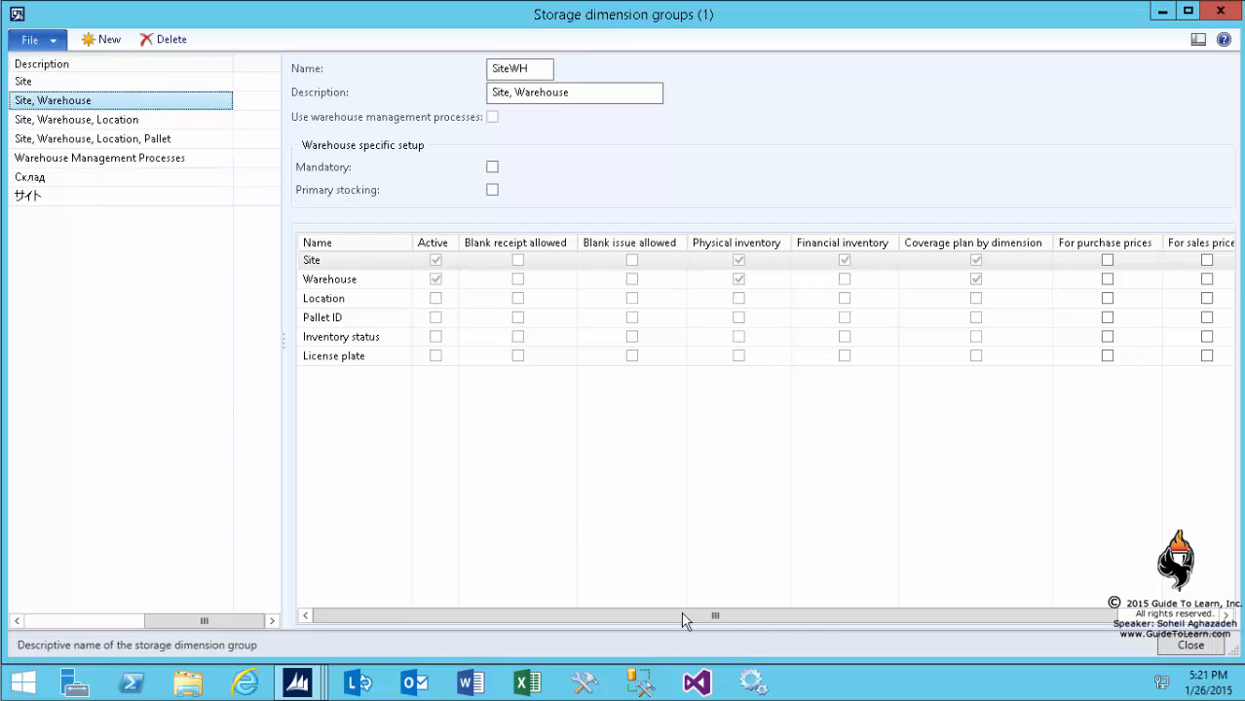
- Enable site and warehouse for purchase and sales prices in the SiteWH storage dimension group
scroll(right, 3)
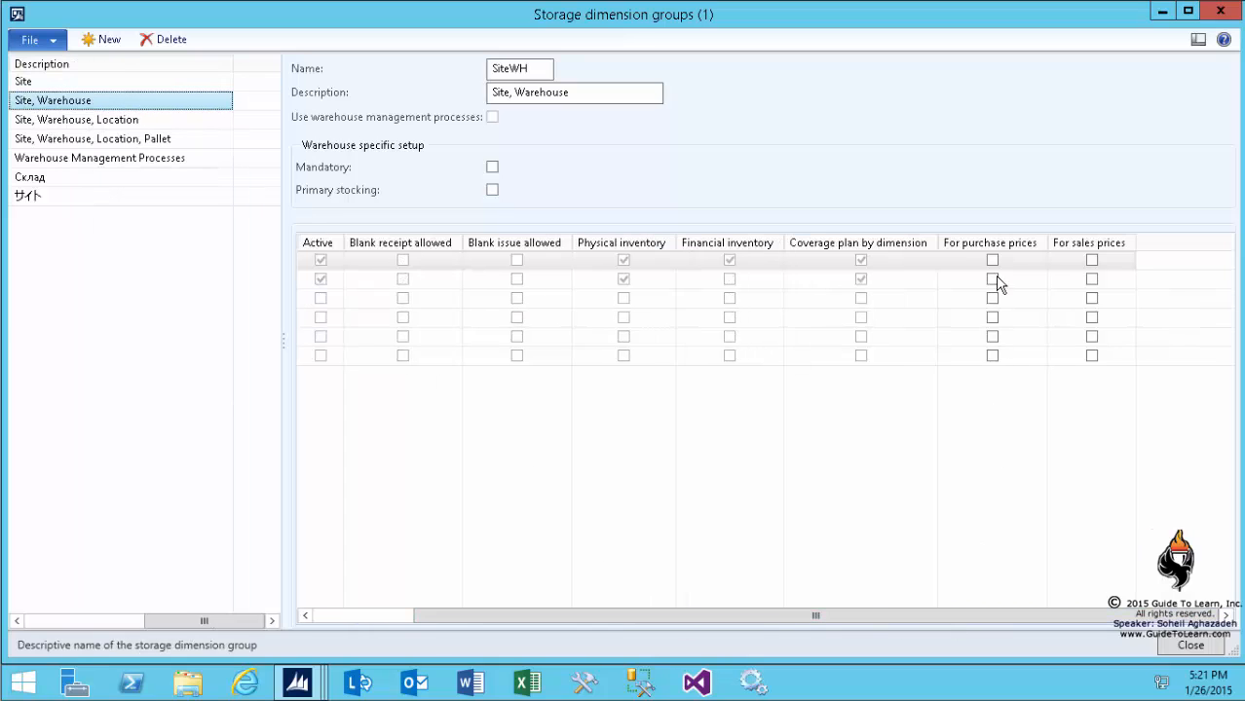
click(991, 278)
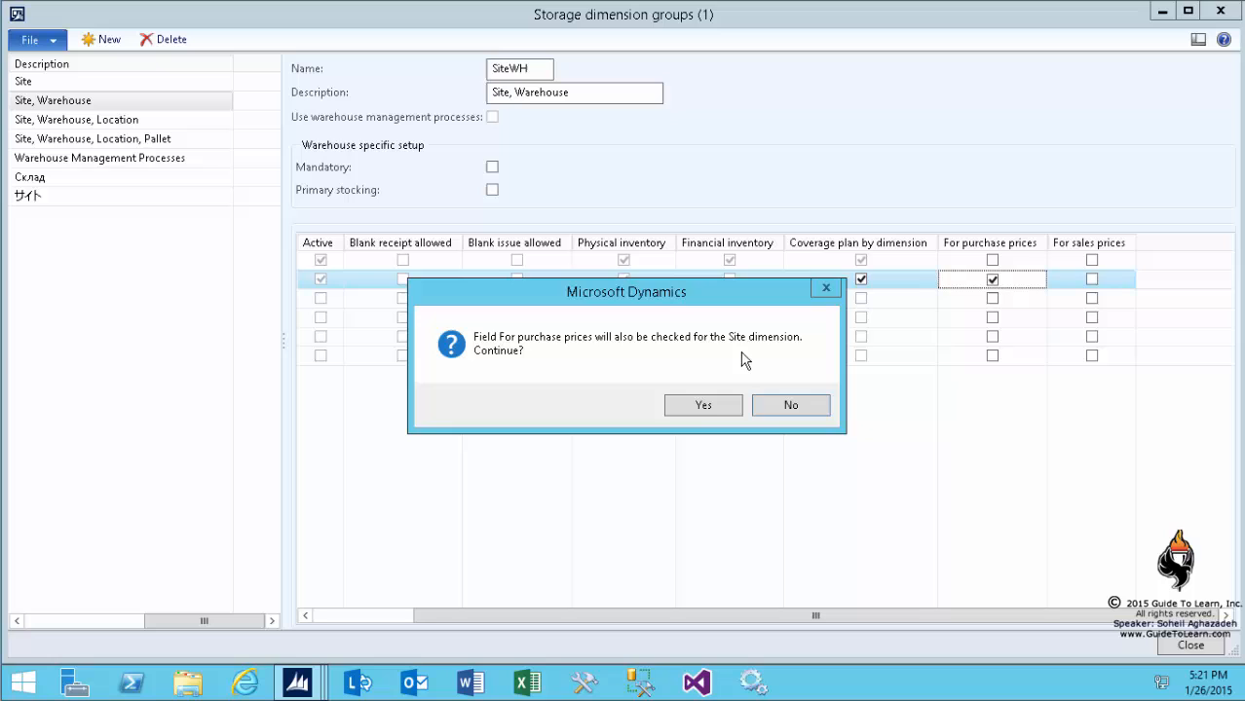
click(703, 404)
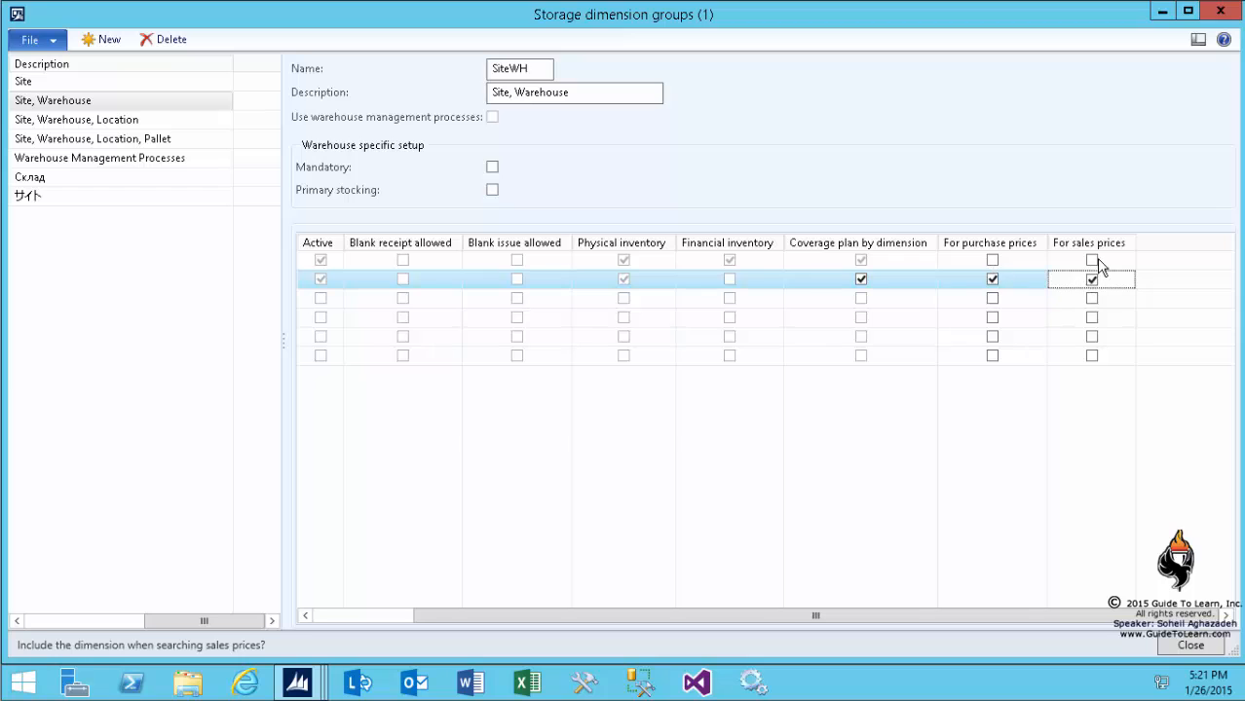
click(1091, 260)
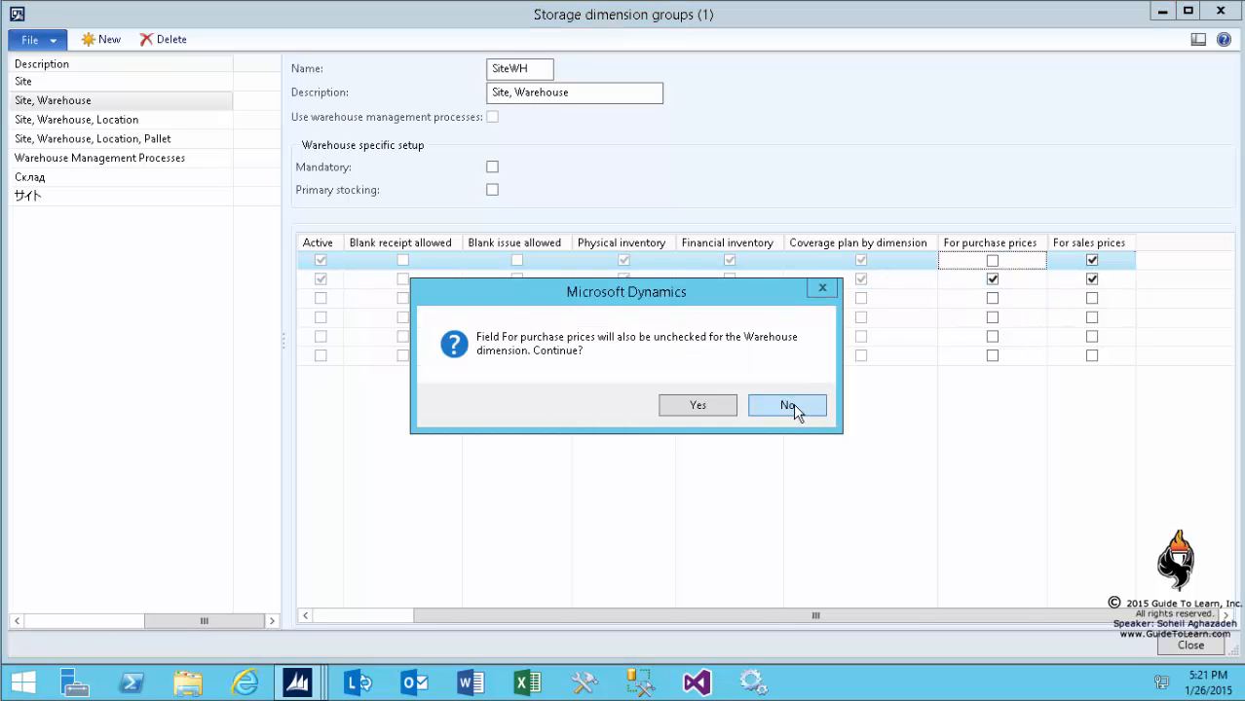
click(787, 405)
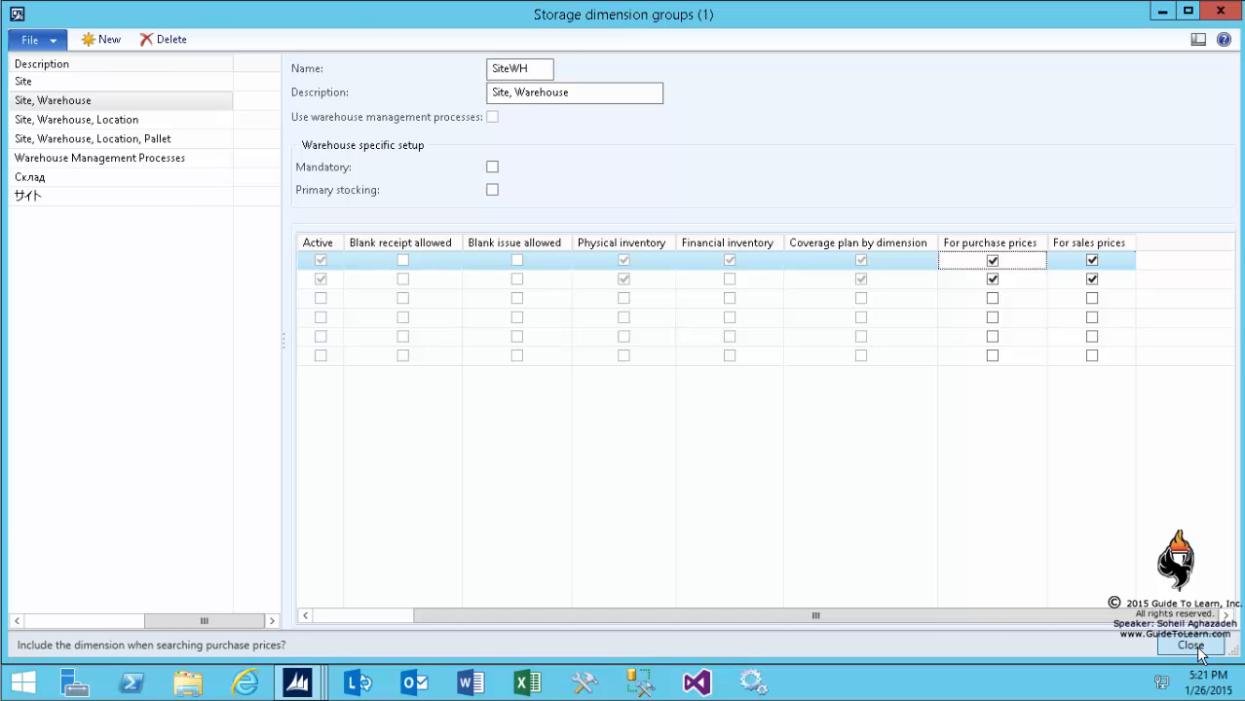
click(1190, 646)
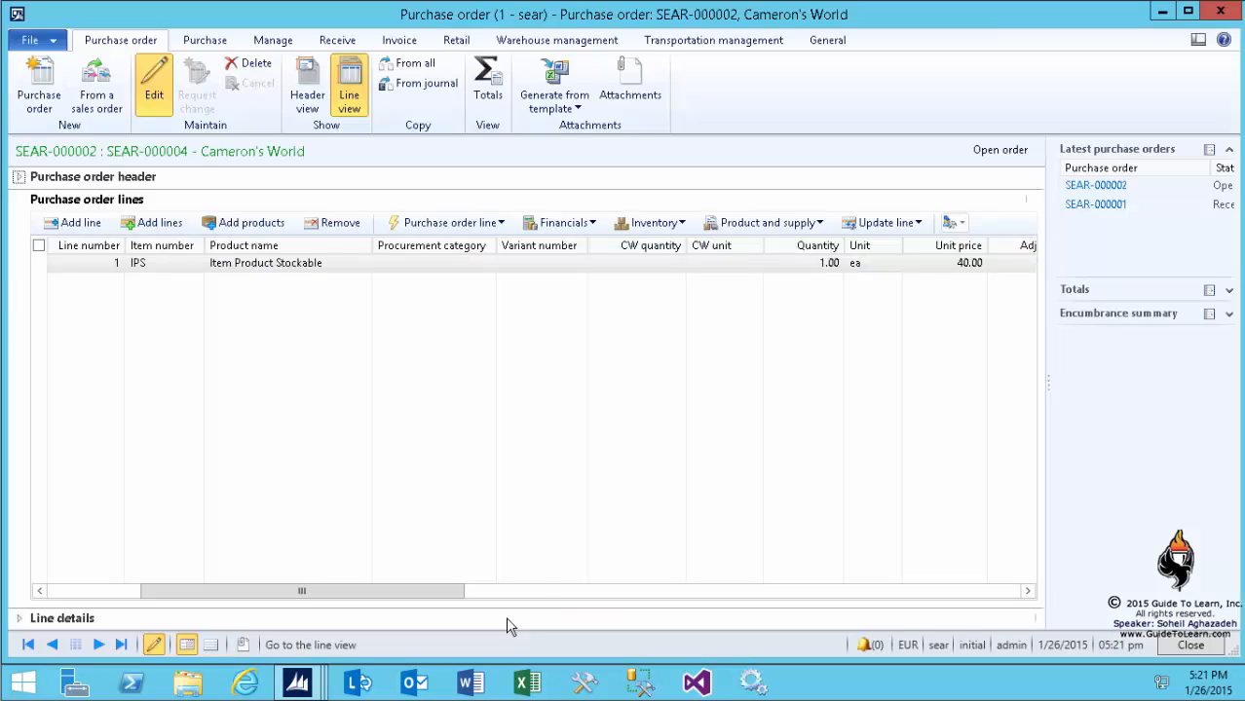
- Add a second IPS line priced 88.00 and view its site 1, warehouse 100 dimensions
click(266, 262)
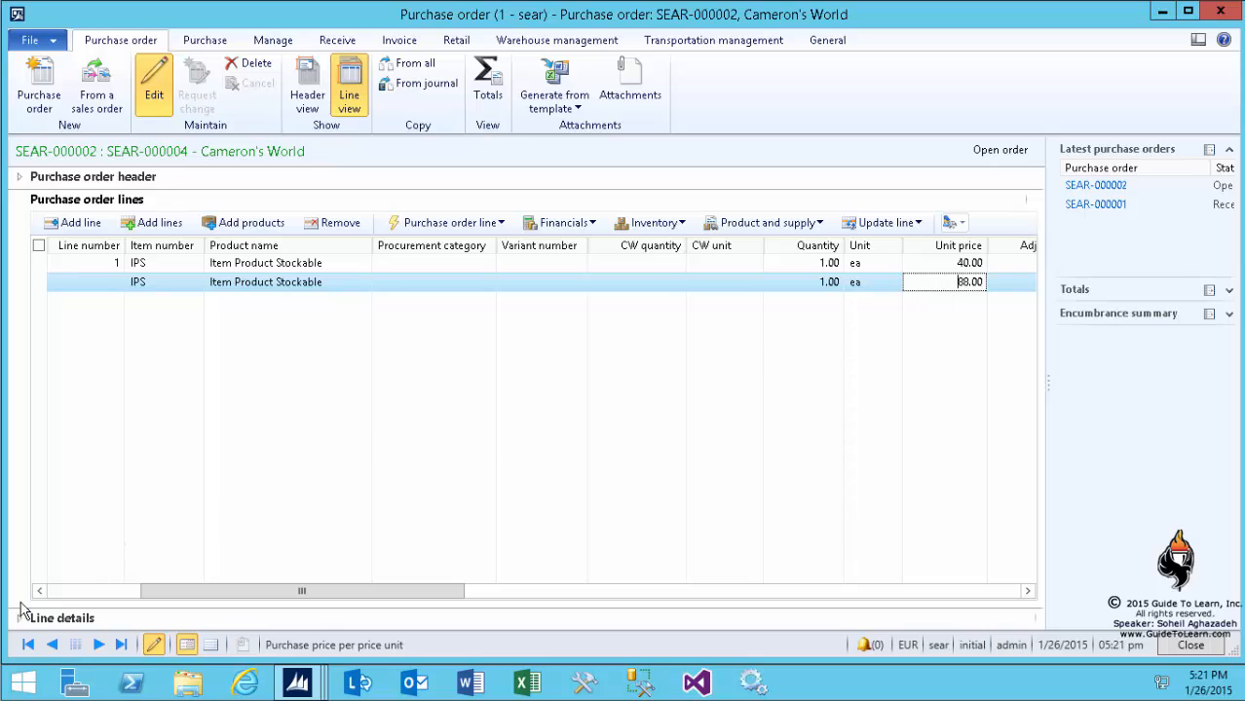
mouse_move(14, 622)
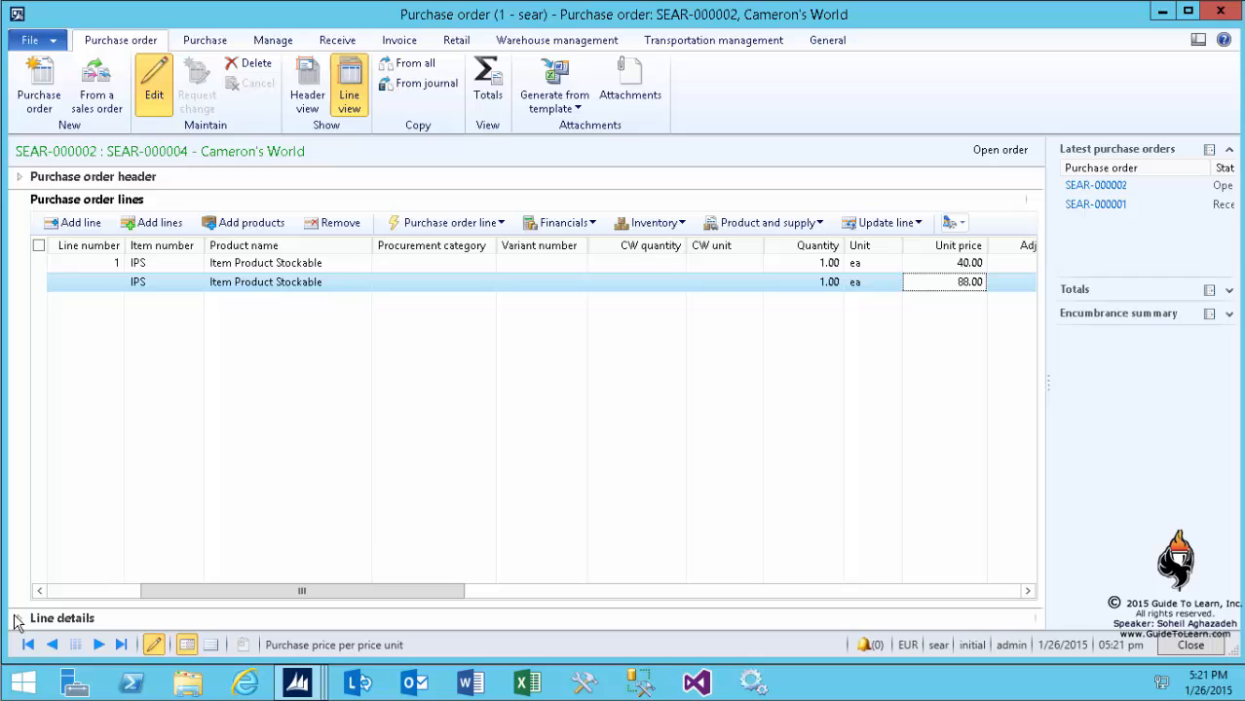
click(18, 617)
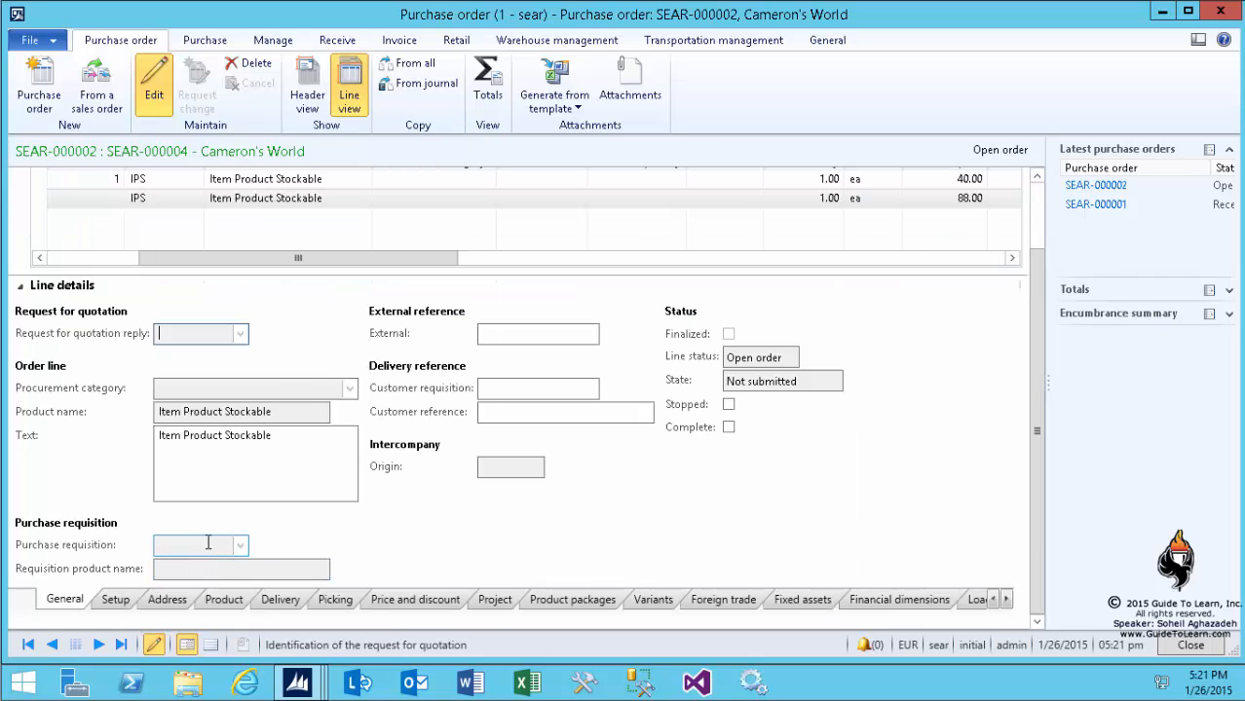
click(223, 599)
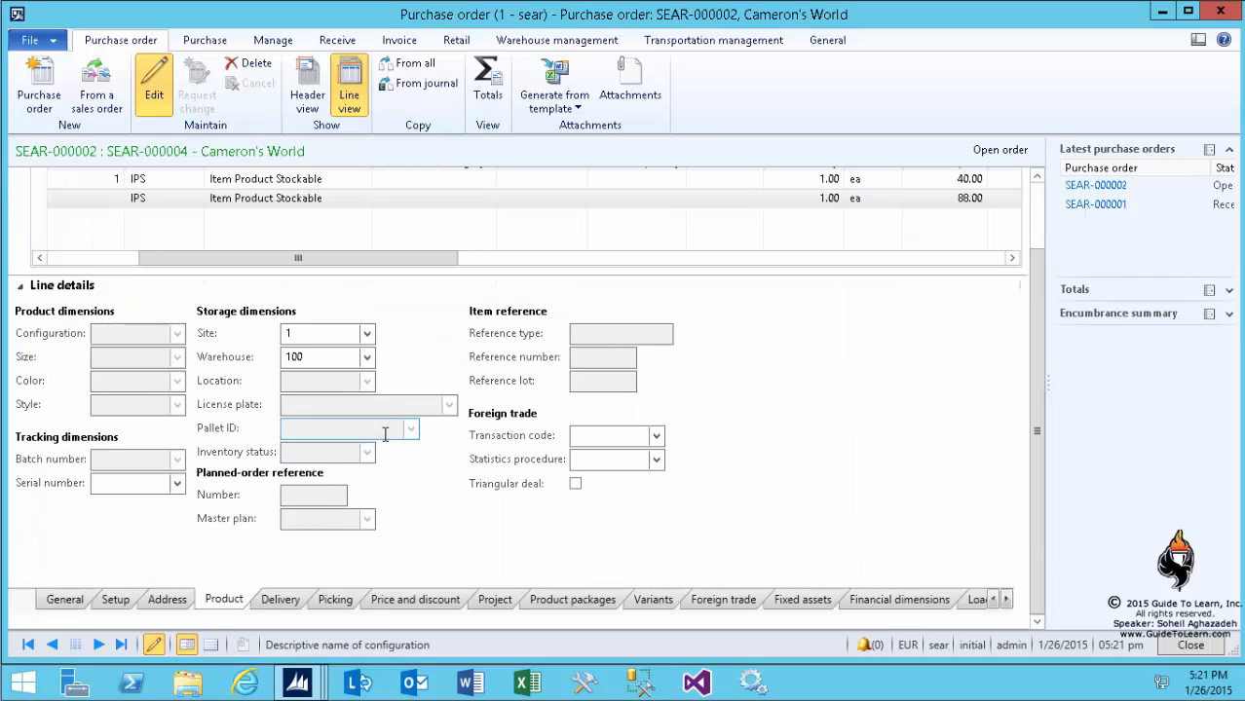